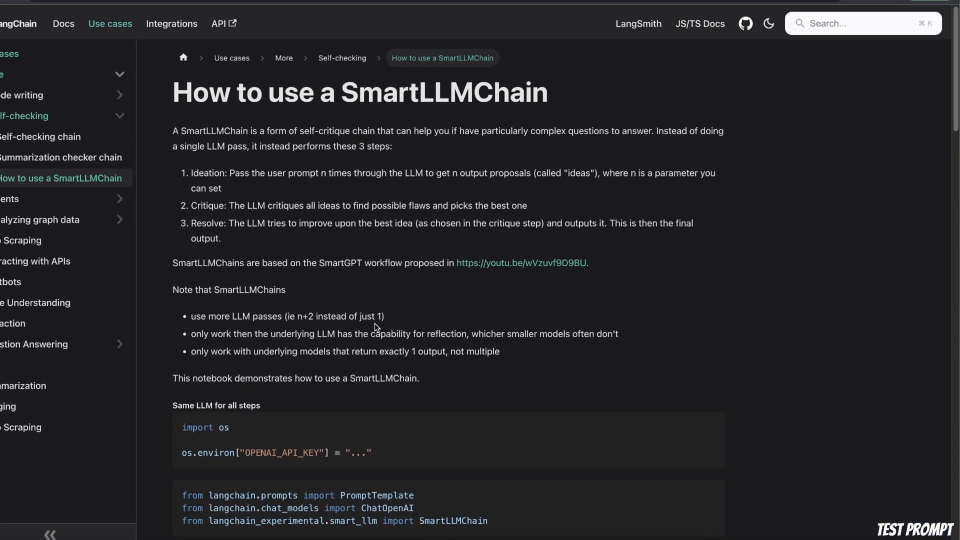
pyautogui.moveTo(283, 235)
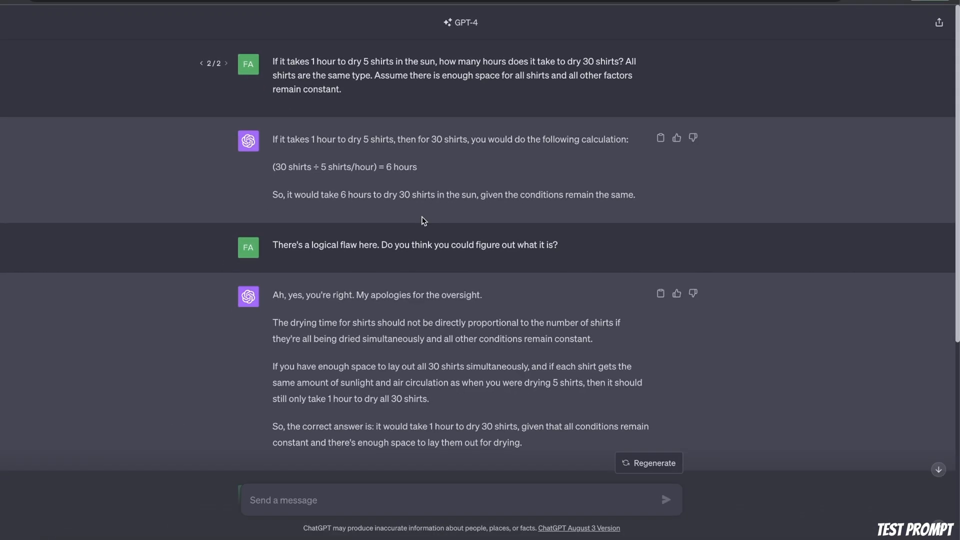
pyautogui.moveTo(286, 68)
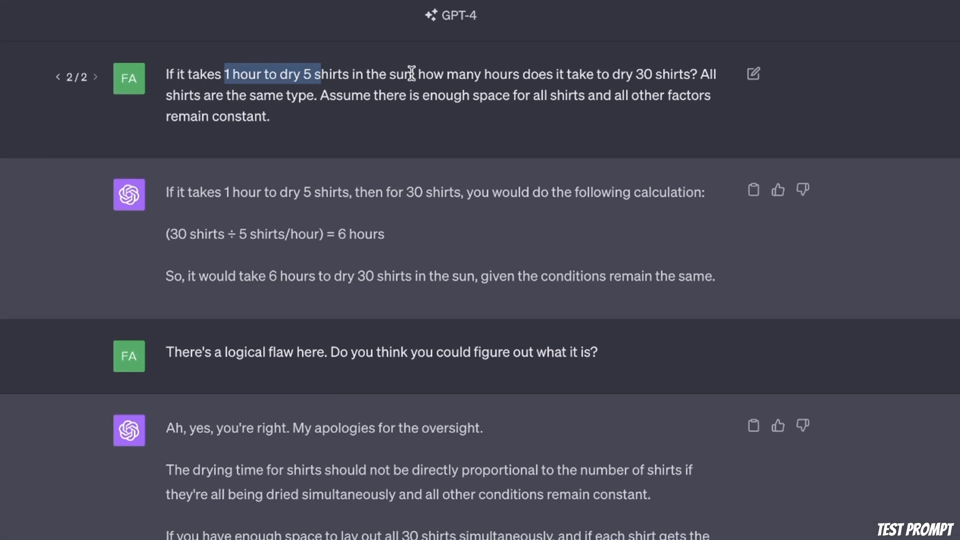
pyautogui.moveTo(660, 71)
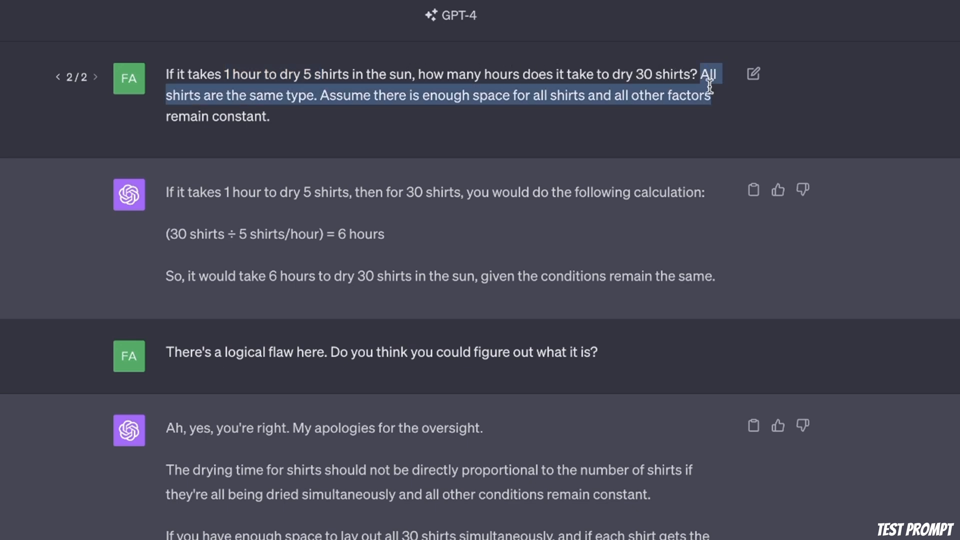
pyautogui.moveTo(178, 109)
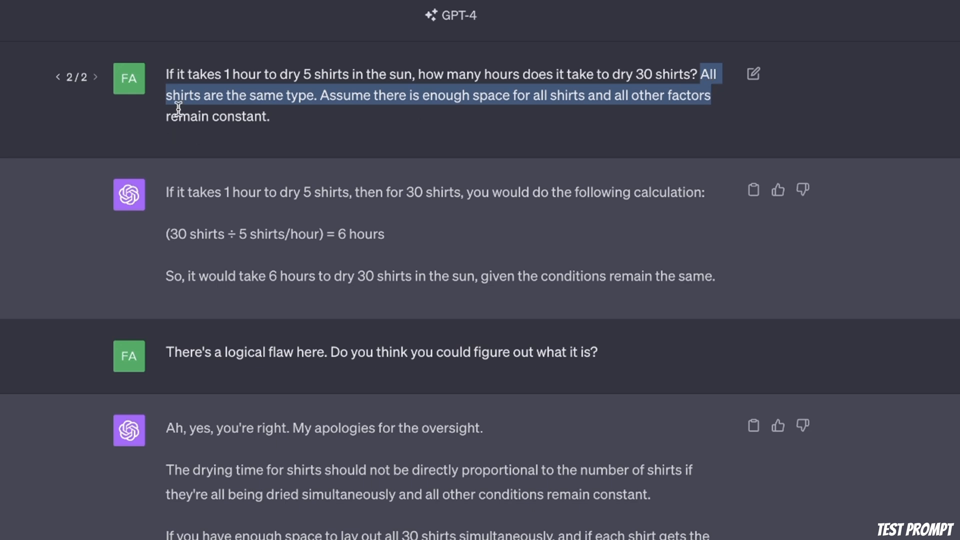
pyautogui.moveTo(340, 102)
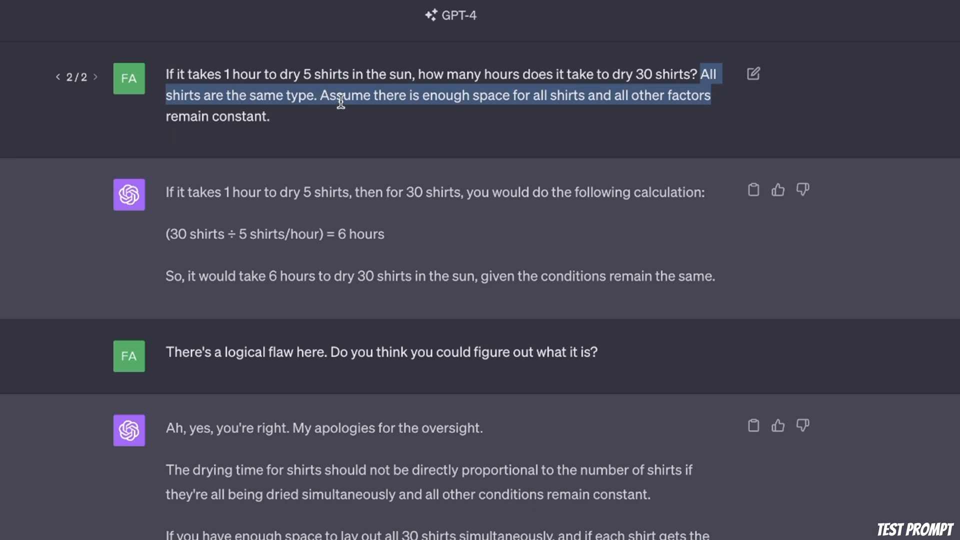
pyautogui.moveTo(638, 97)
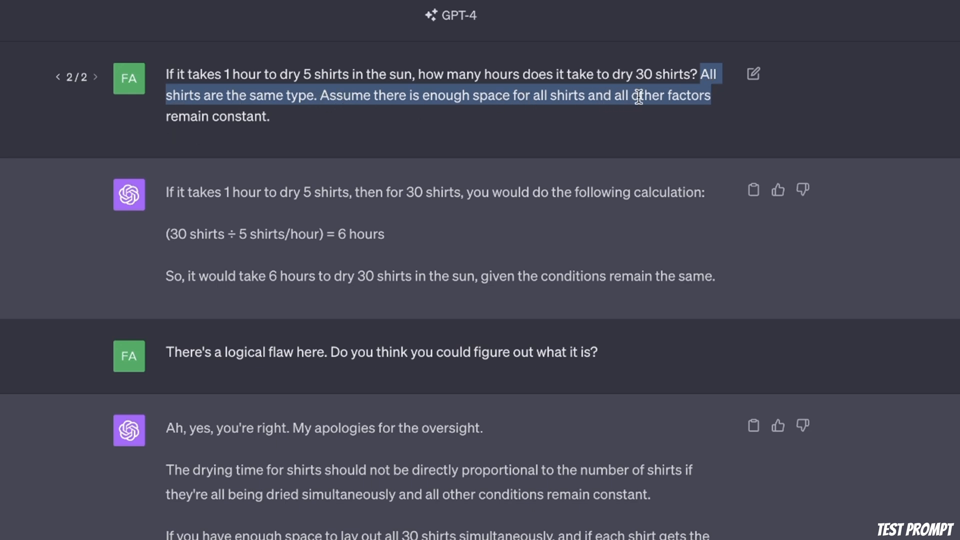
pyautogui.moveTo(253, 145)
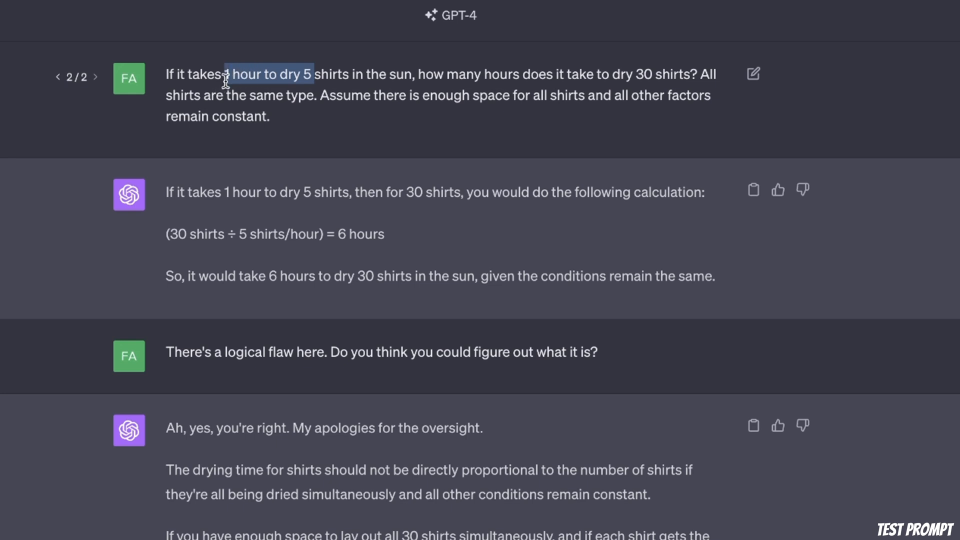
pyautogui.moveTo(226, 69)
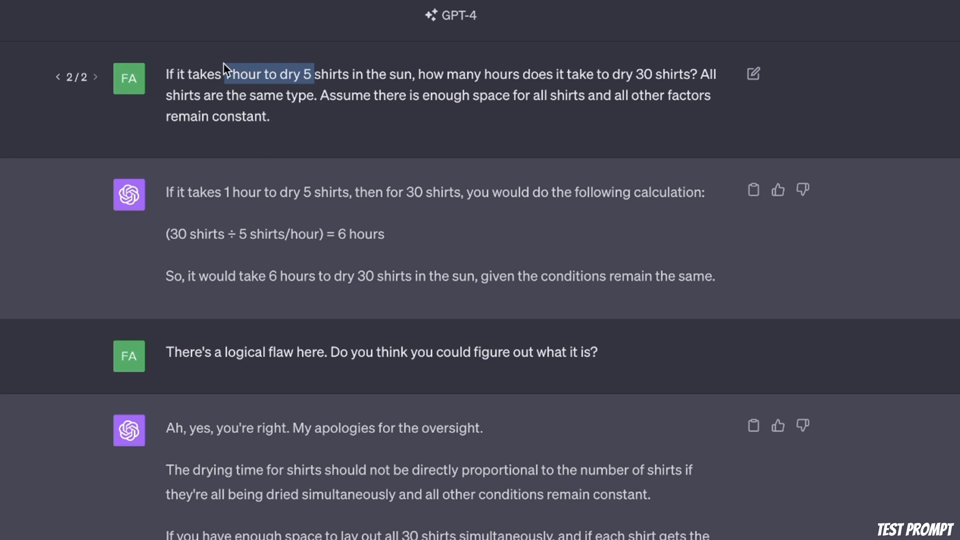
pyautogui.moveTo(231, 86)
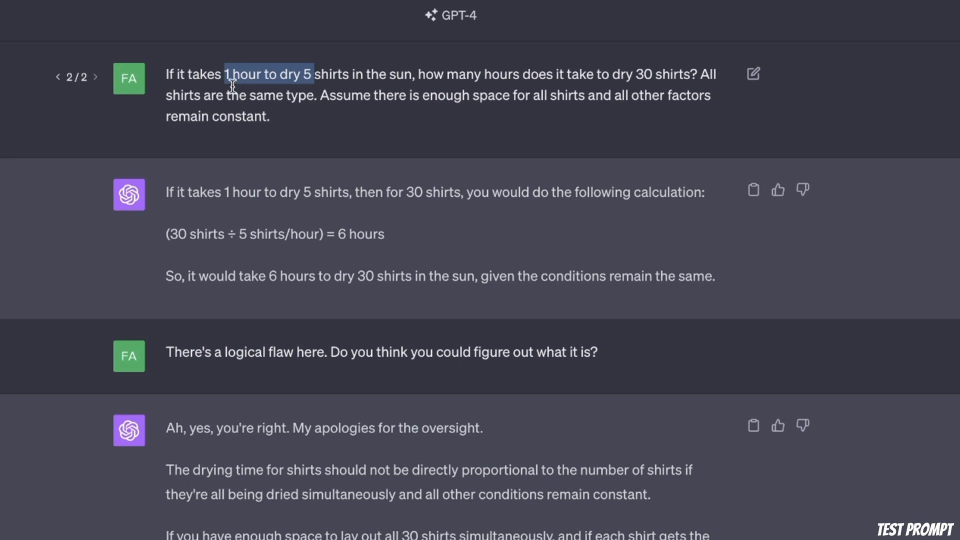
pyautogui.moveTo(692, 87)
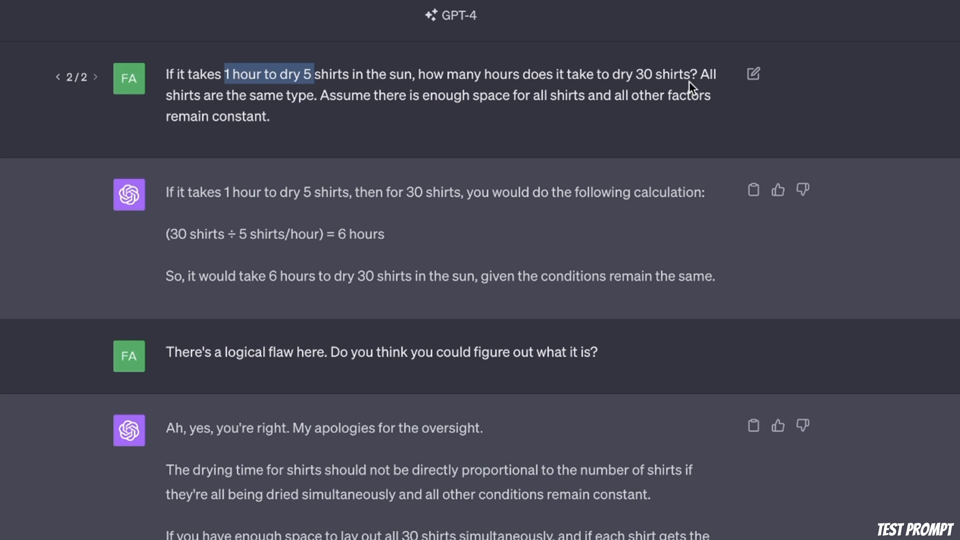
# - Highlight the 30 shirts figure and the commented langchain_experimental install lines
pyautogui.doubleClick(644, 73)
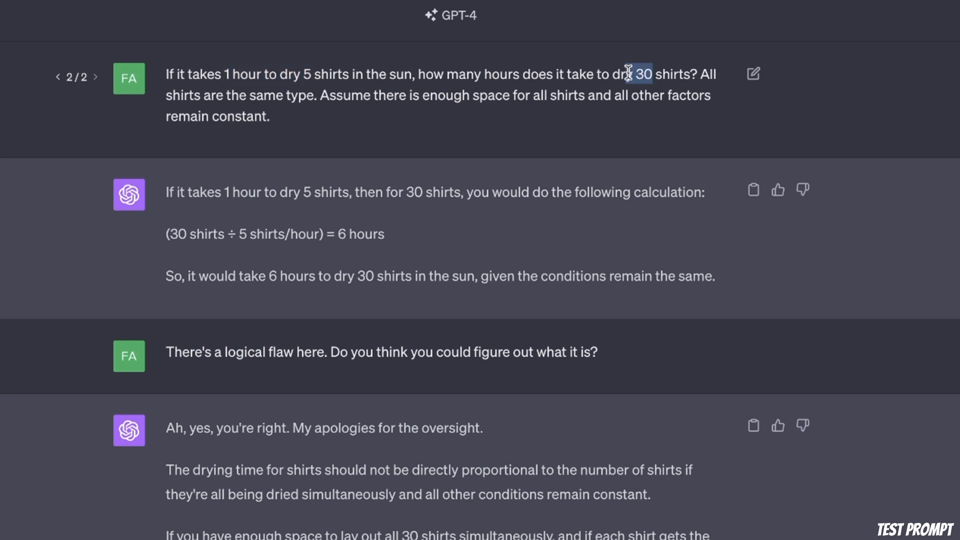
pyautogui.moveTo(341, 234)
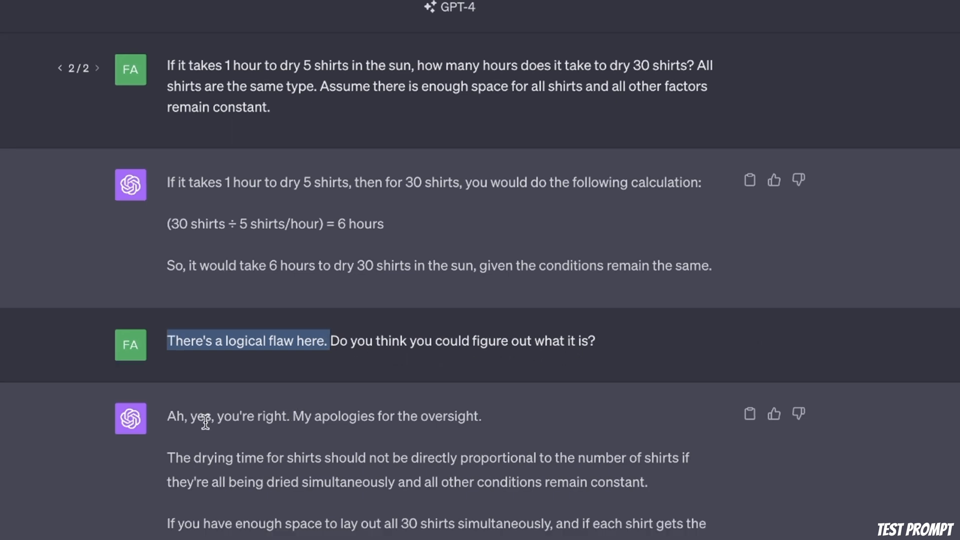
pyautogui.scroll(-3)
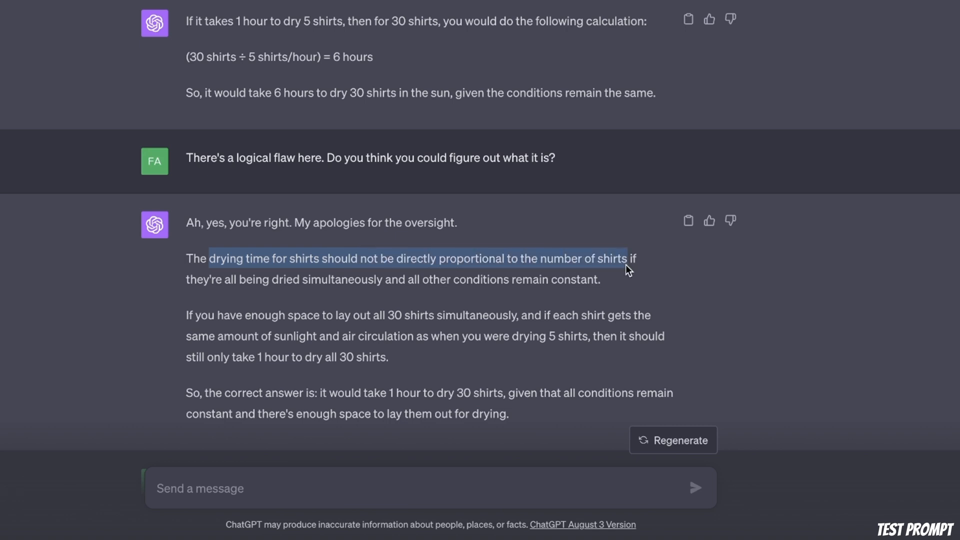
pyautogui.moveTo(554, 349)
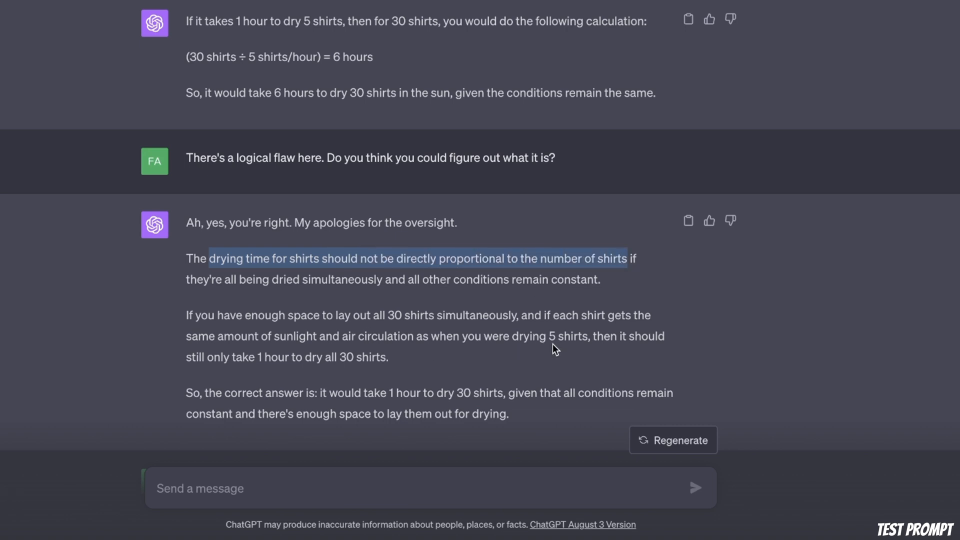
pyautogui.moveTo(515, 340)
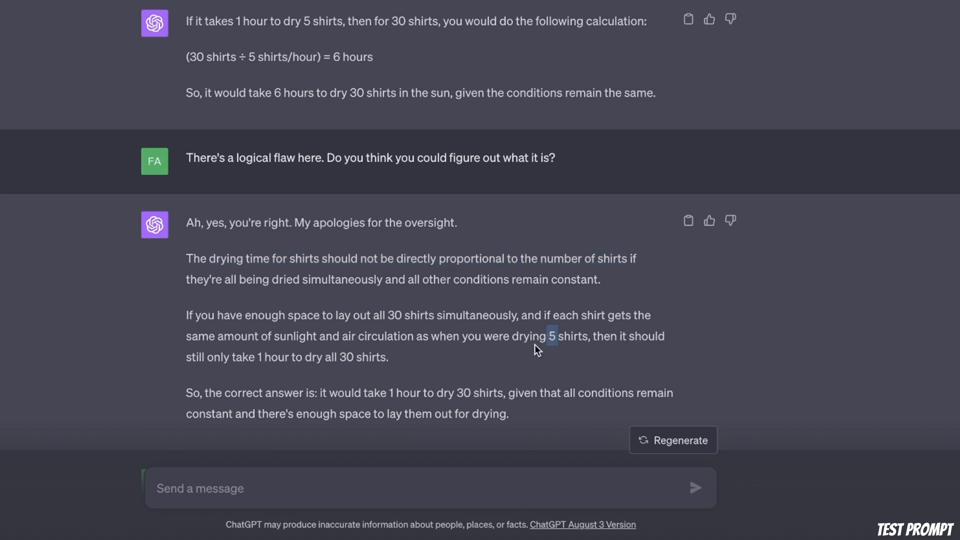
pyautogui.moveTo(494, 392)
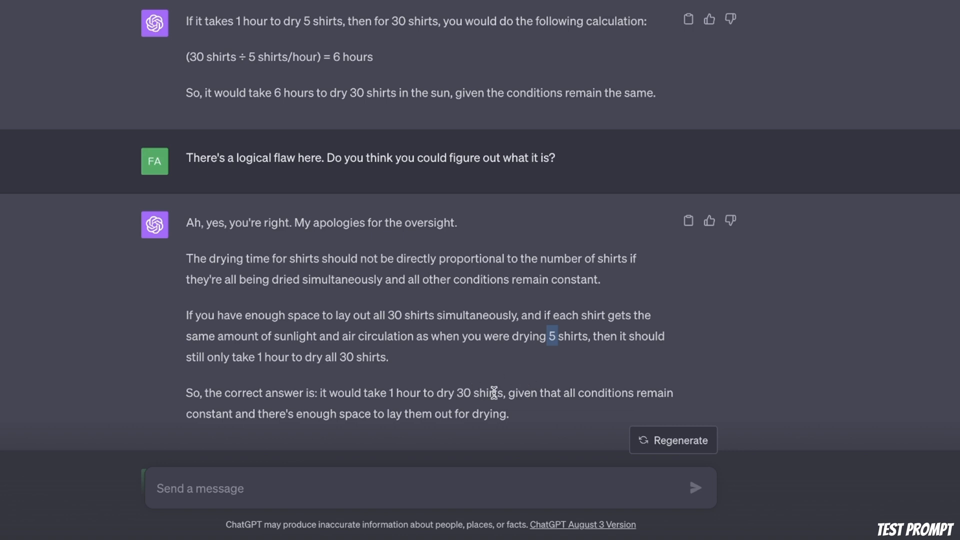
pyautogui.moveTo(384, 386)
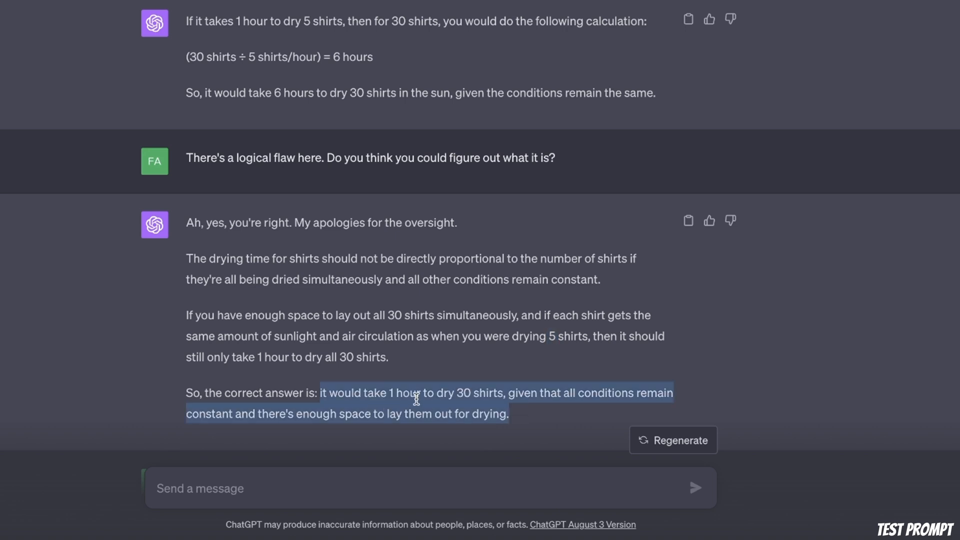
pyautogui.moveTo(581, 409)
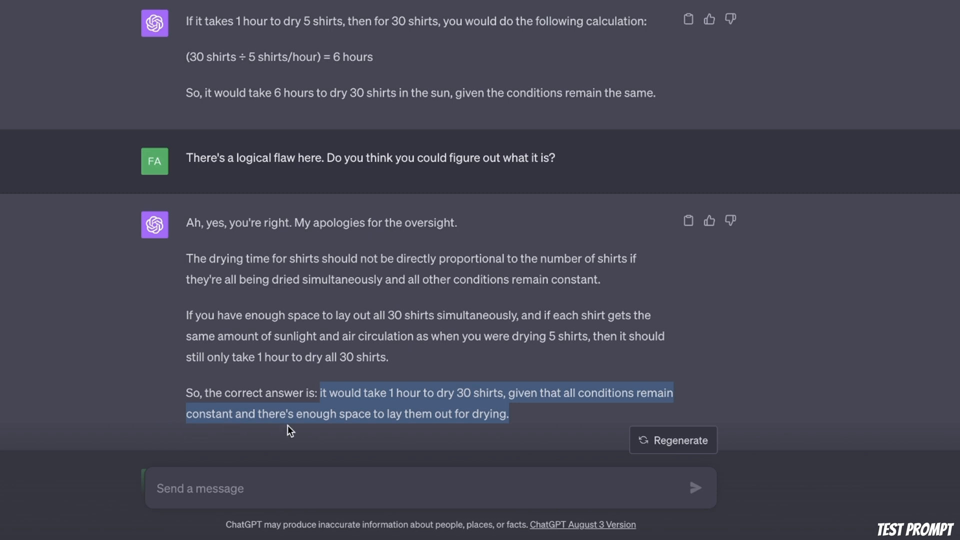
pyautogui.moveTo(530, 414)
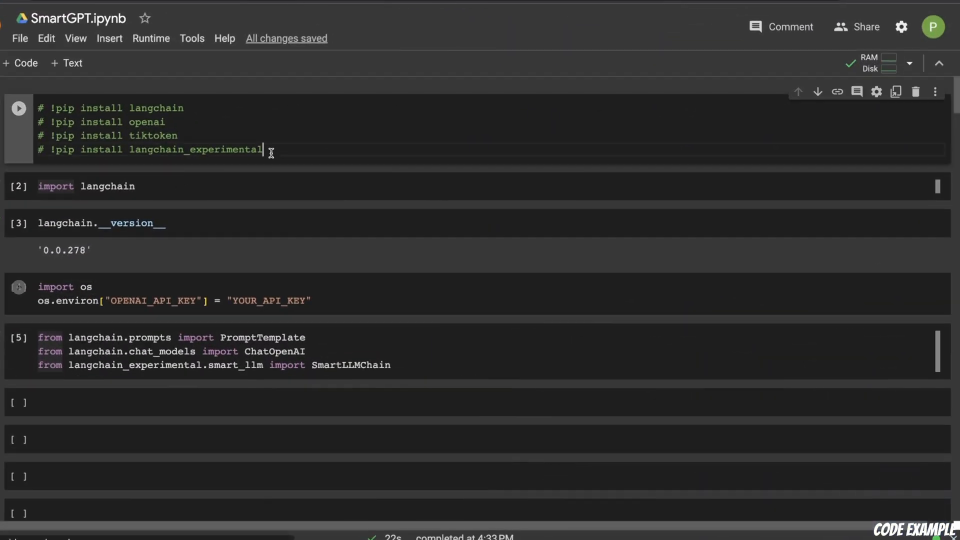
pyautogui.moveTo(263, 149); pyautogui.dragTo(55, 108)
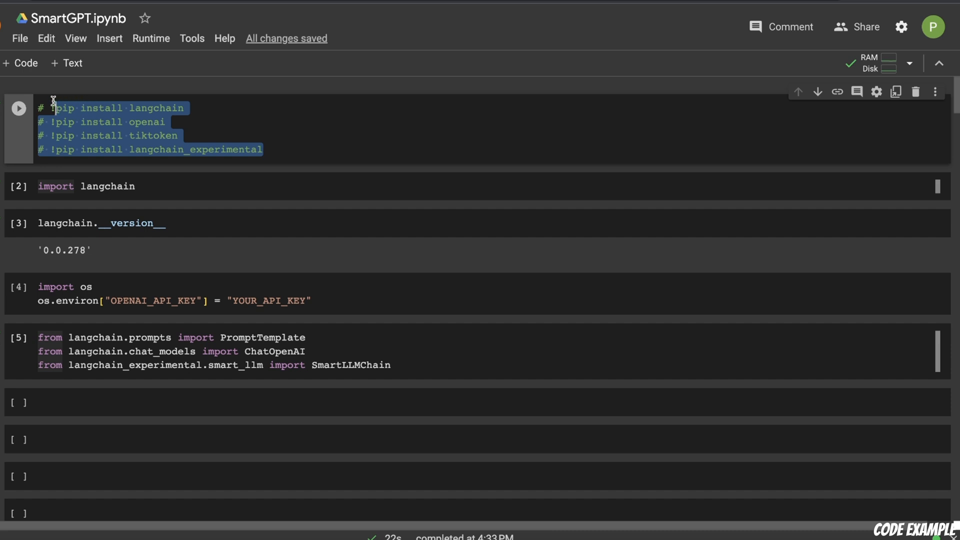
pyautogui.click(143, 121)
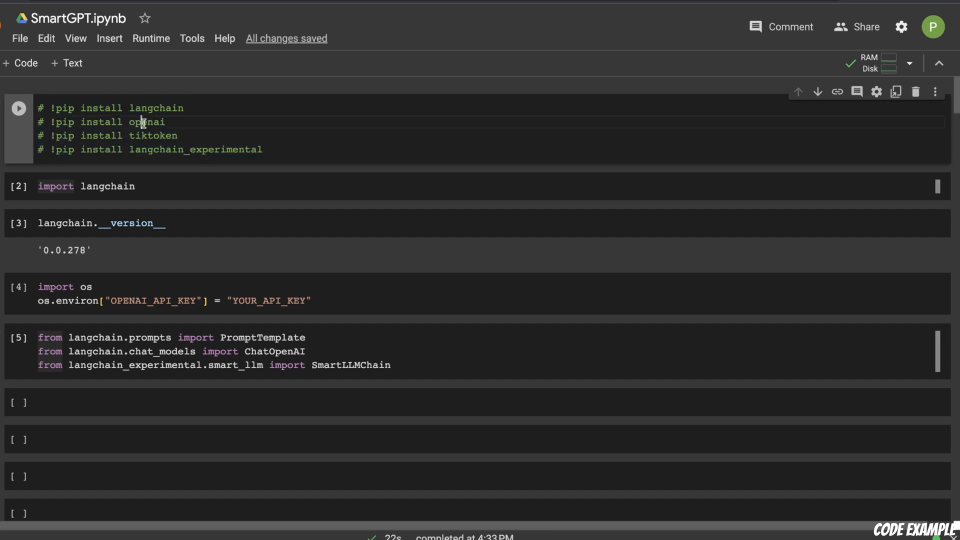
pyautogui.doubleClick(243, 149)
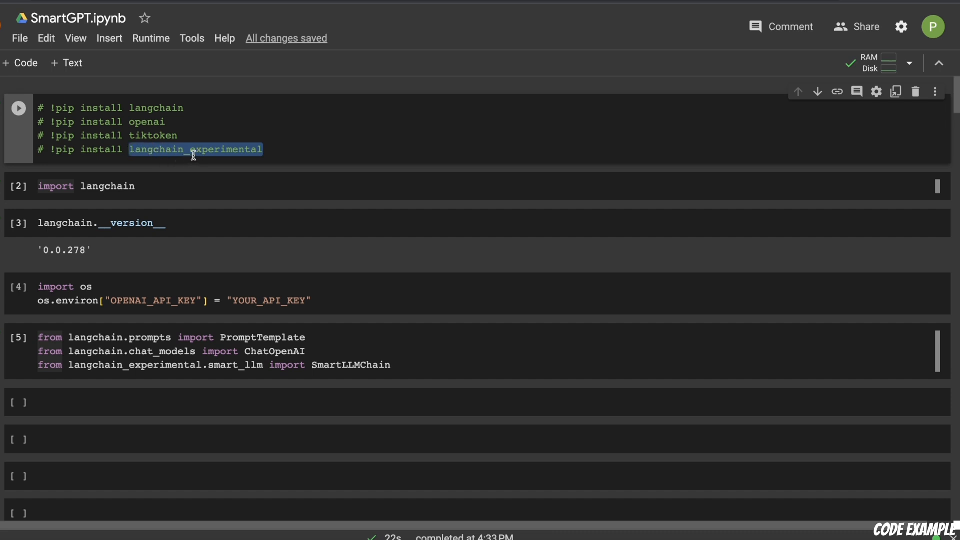
pyautogui.moveTo(292, 156)
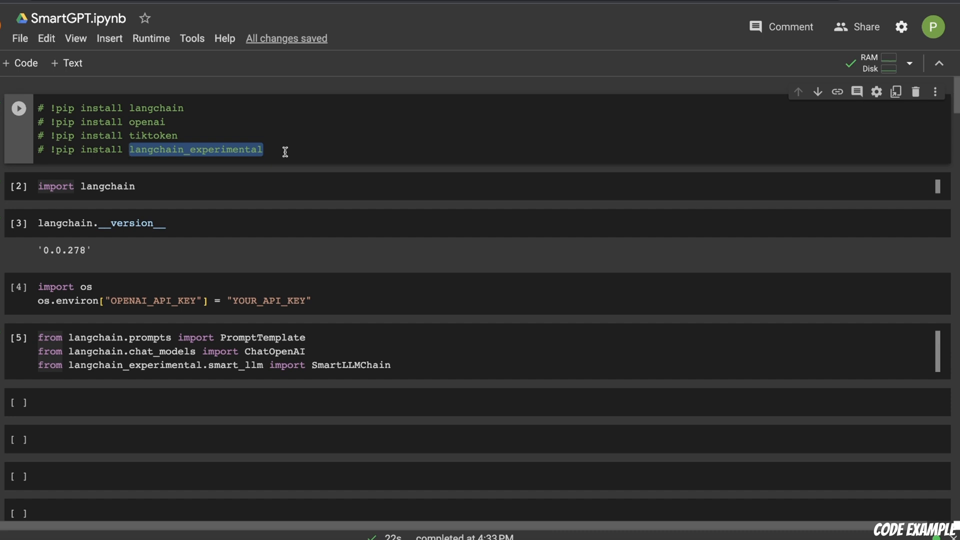
# - Highlight the SmartLLMChain import and hard_question passed to PromptTemplate with gpt-3.5-turbo at 0.3
pyautogui.click(322, 301)
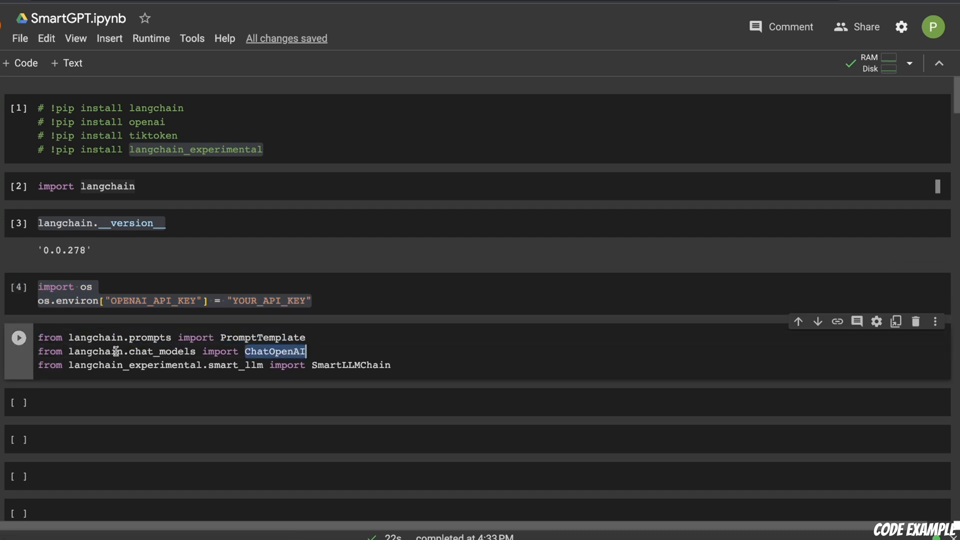
pyautogui.doubleClick(135, 365)
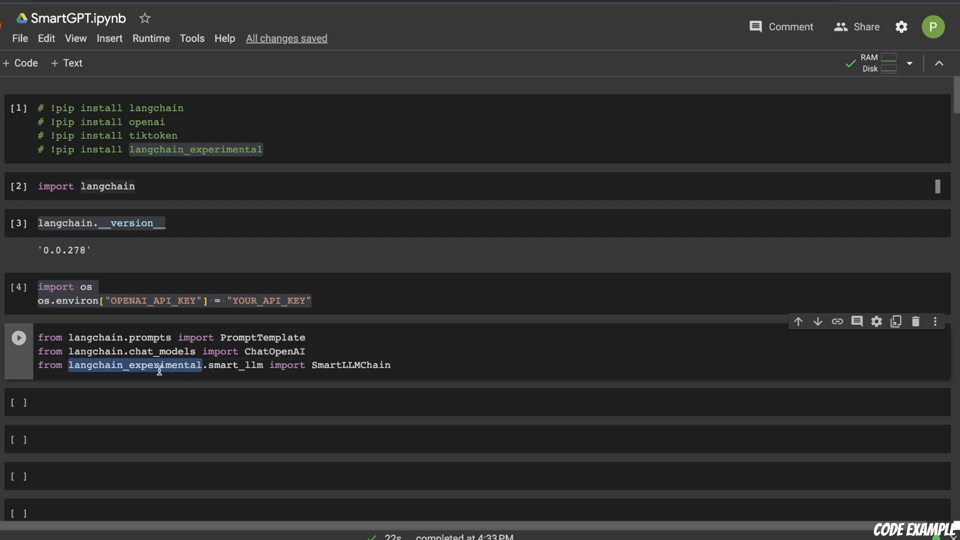
pyautogui.moveTo(334, 369)
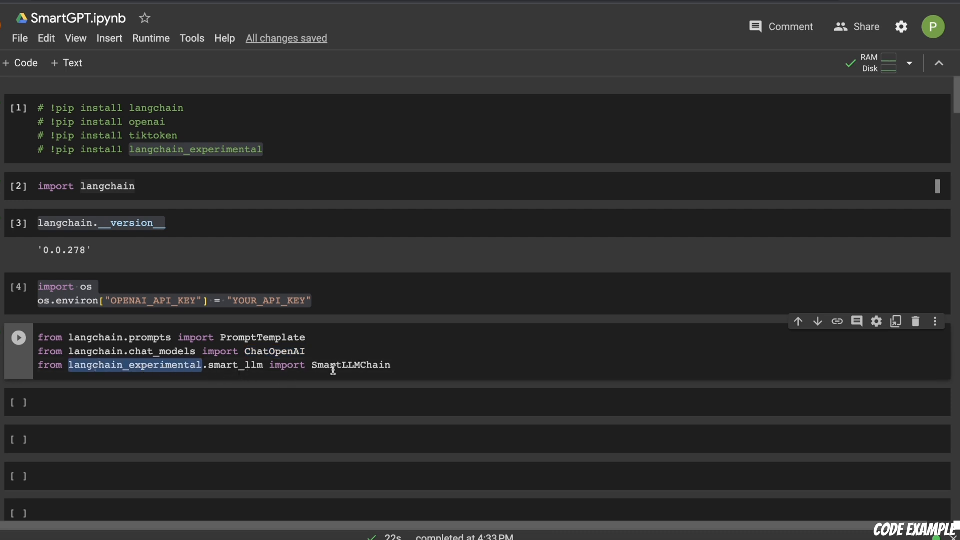
pyautogui.doubleClick(351, 365)
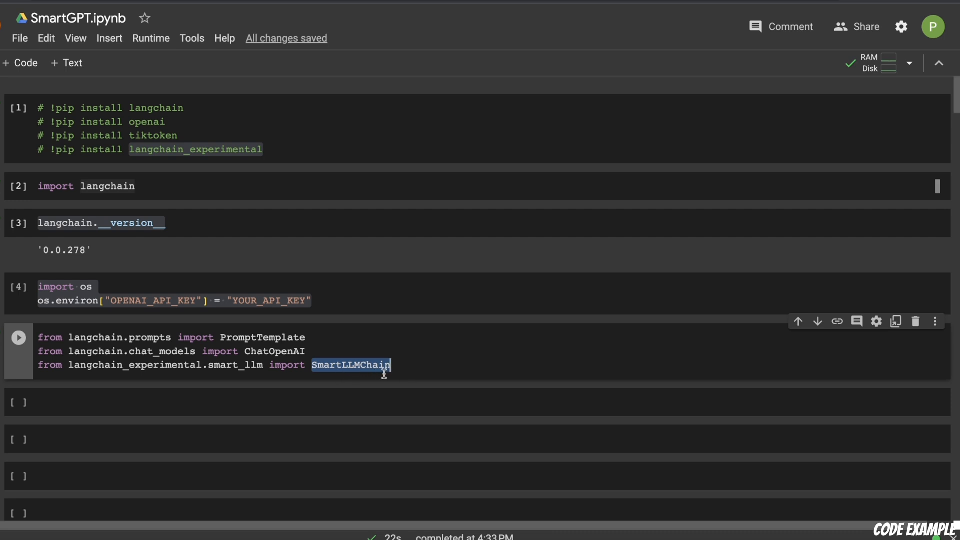
pyautogui.scroll(-3)
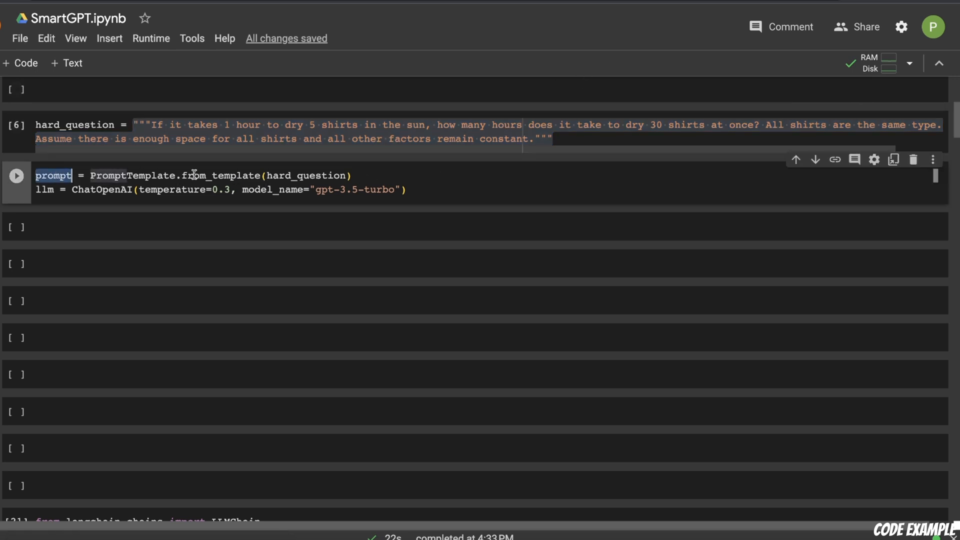
pyautogui.doubleClick(306, 175)
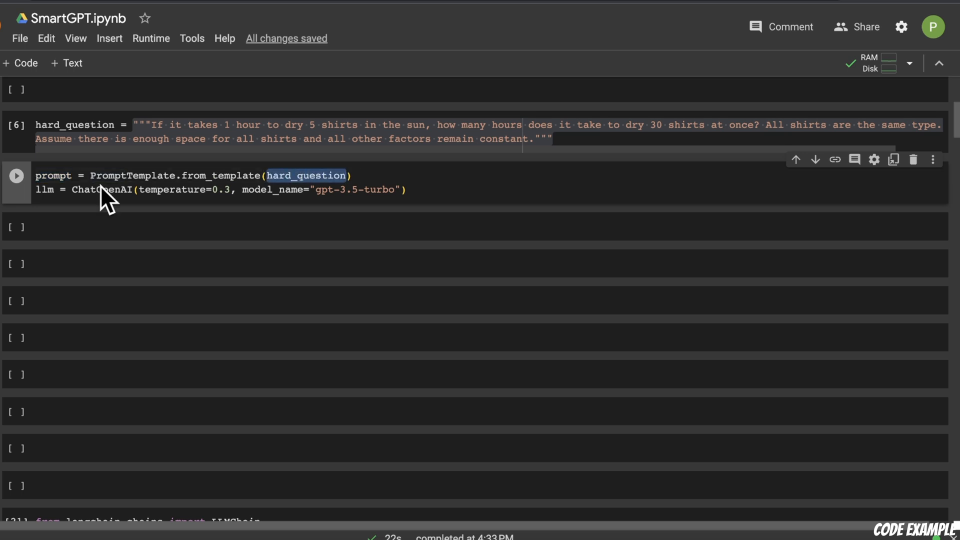
pyautogui.doubleClick(54, 176)
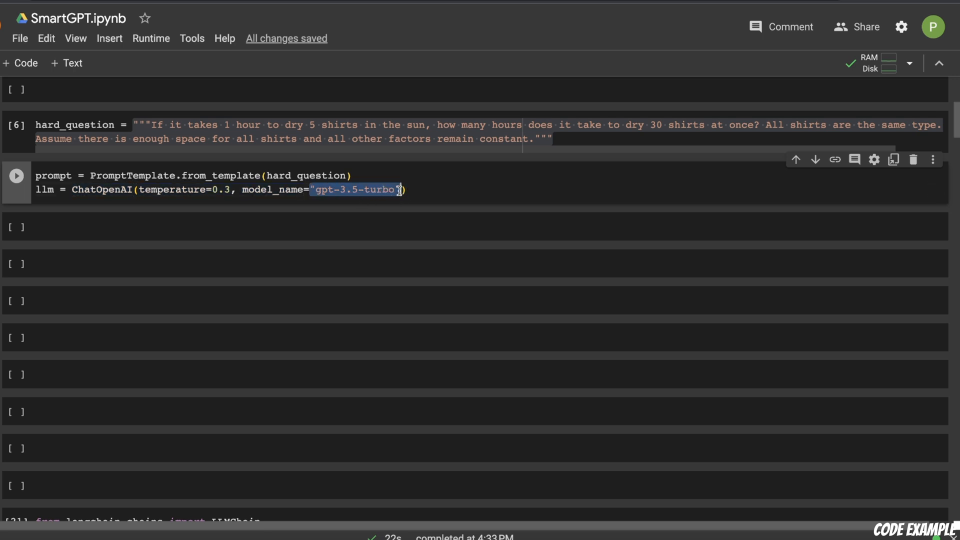
pyautogui.moveTo(210, 189)
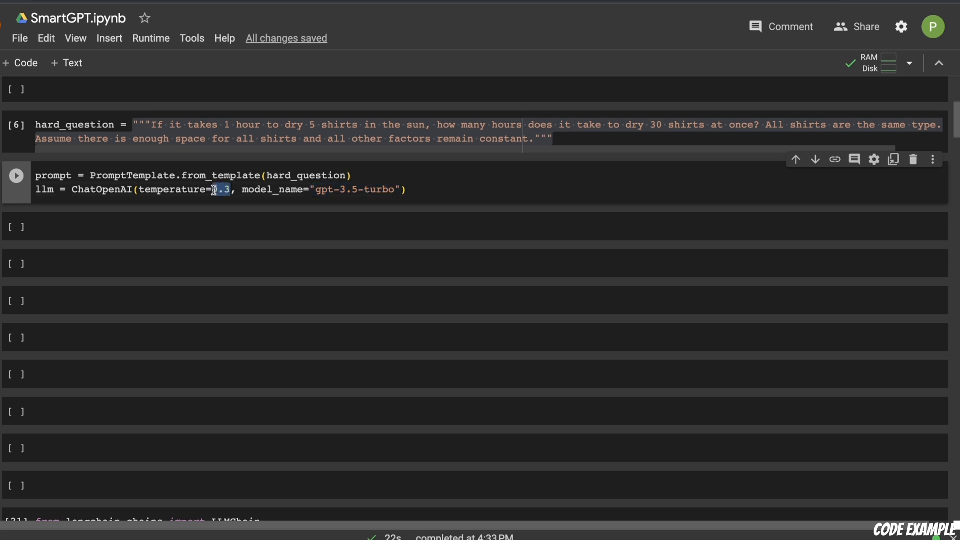
pyautogui.moveTo(104, 248)
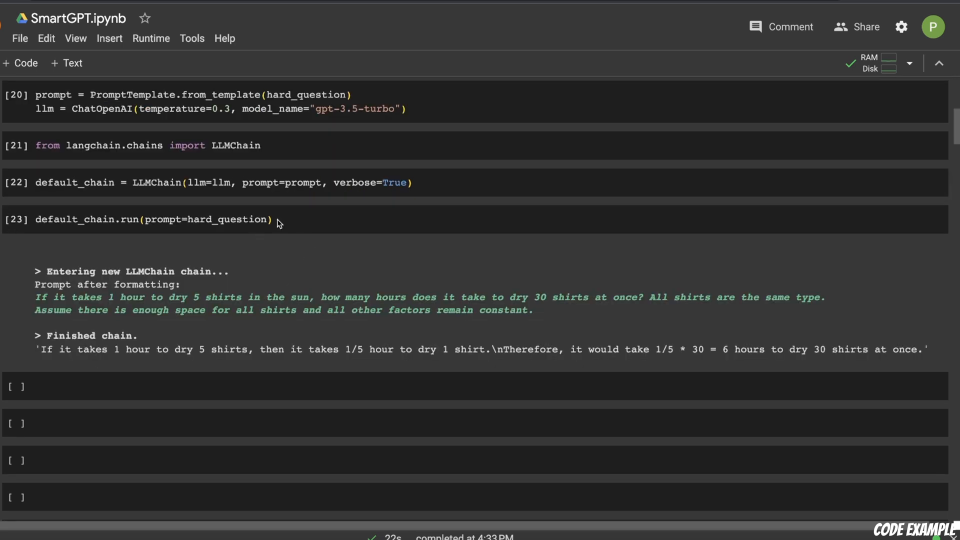
pyautogui.moveTo(292, 188)
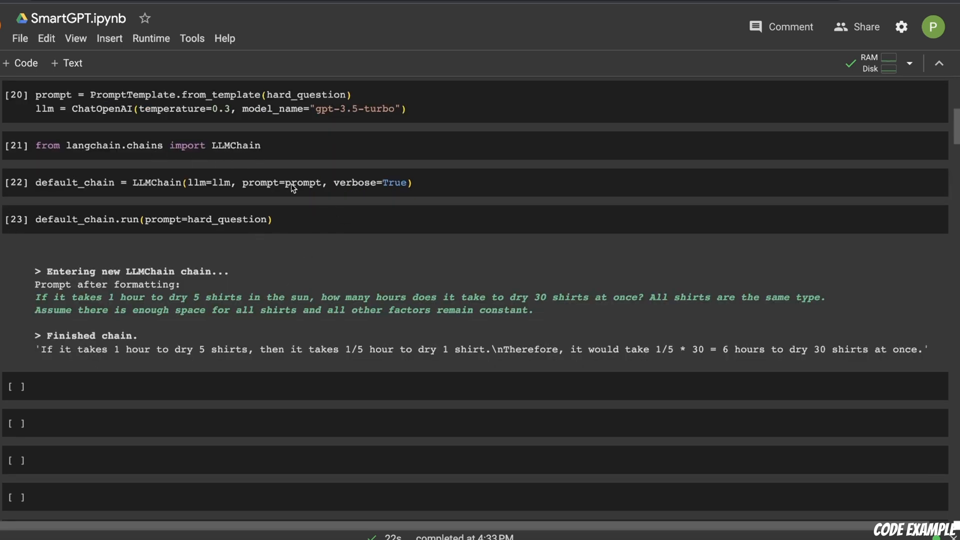
pyautogui.click(147, 183)
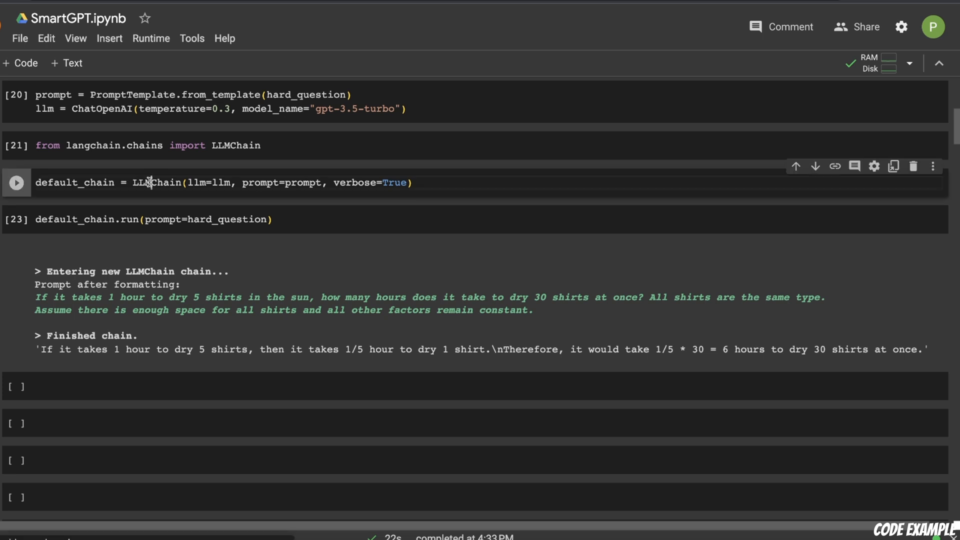
pyautogui.doubleClick(156, 183)
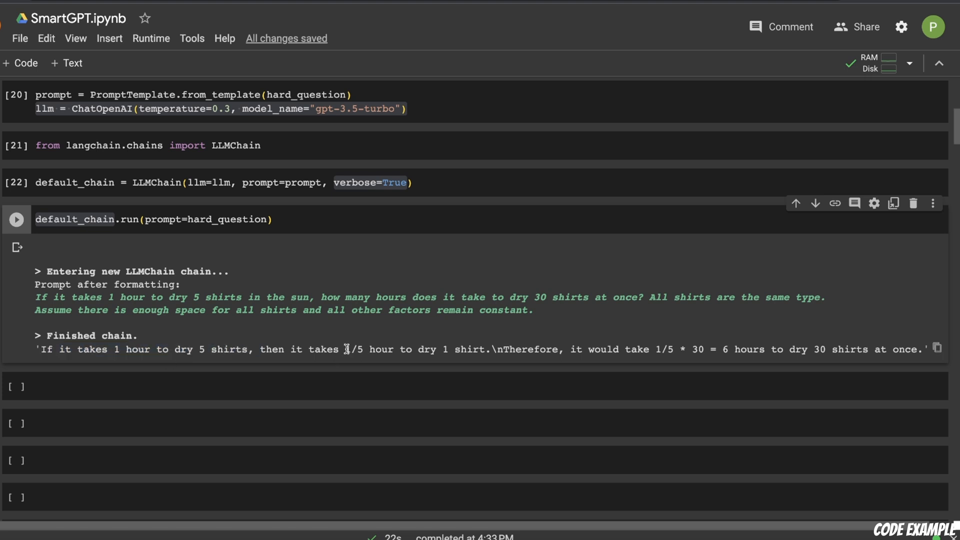
pyautogui.doubleClick(354, 349)
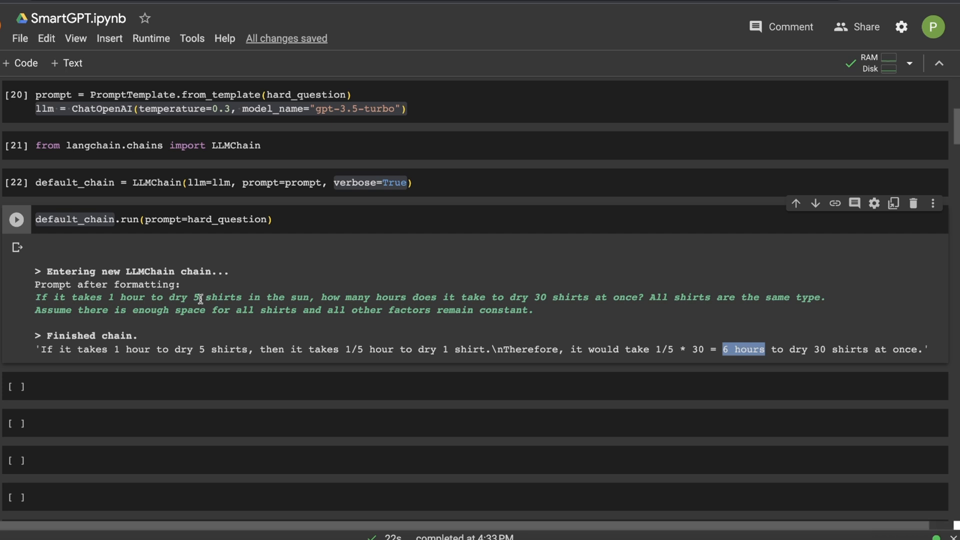
pyautogui.scroll(-3)
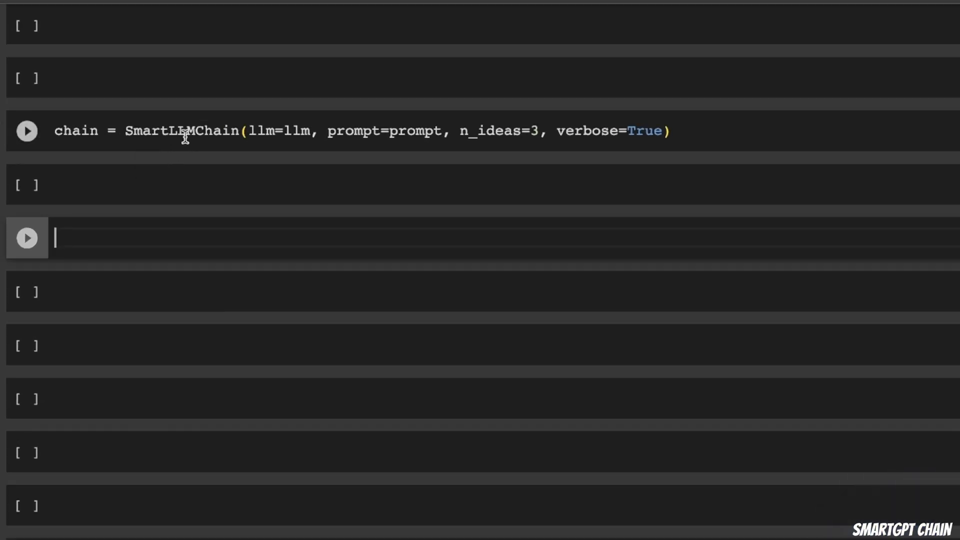
# - Point out the n_ideas=3 setting in the SmartLLMChain cell
pyautogui.doubleClick(180, 131)
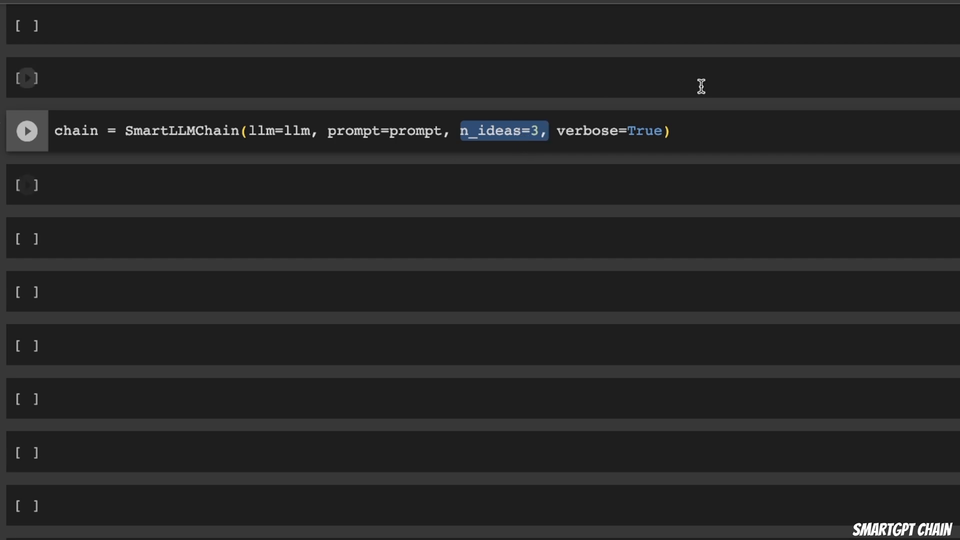
pyautogui.moveTo(504, 143)
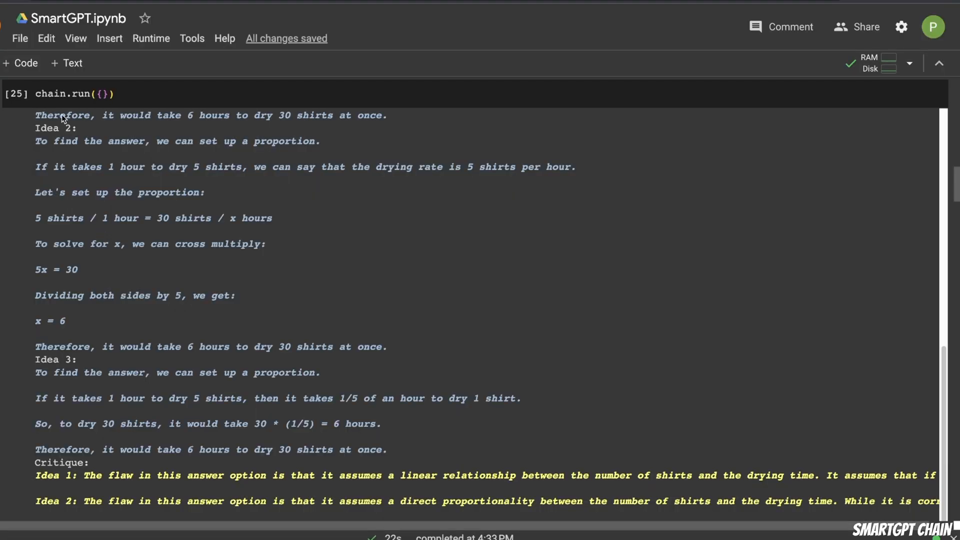
# - Scroll through the chain.run output, marking the Idea 1 heading and Idea 2's x = 6 result
pyautogui.scroll(3)
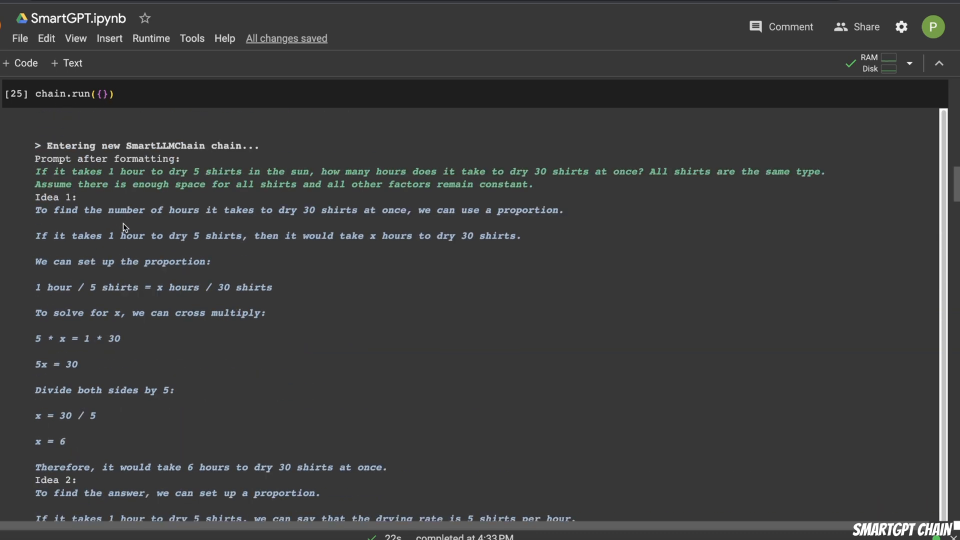
pyautogui.moveTo(43, 199)
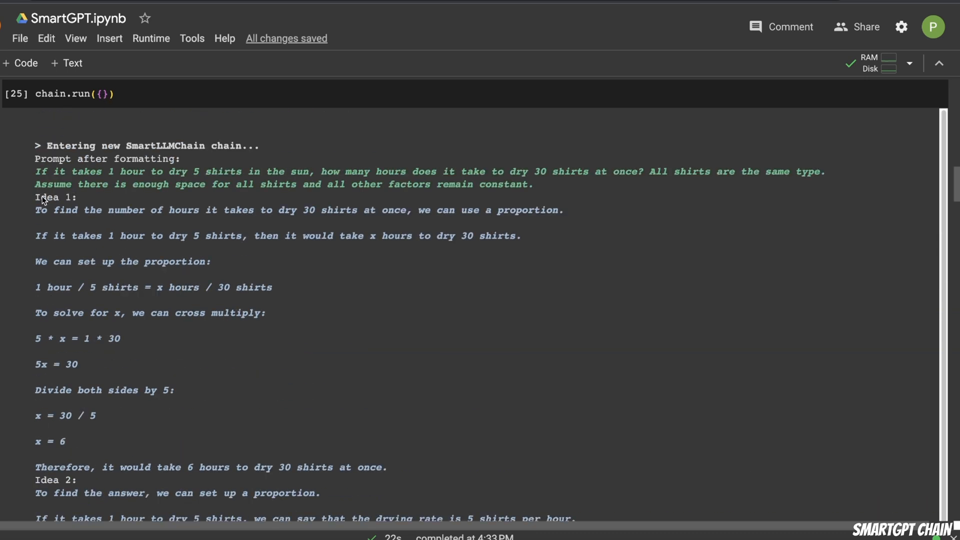
pyautogui.doubleClick(46, 197)
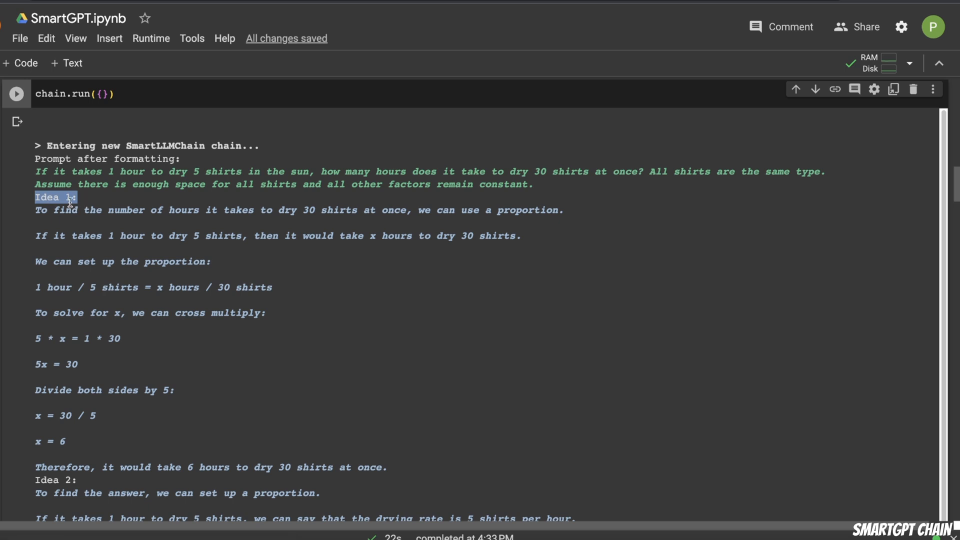
pyautogui.scroll(3)
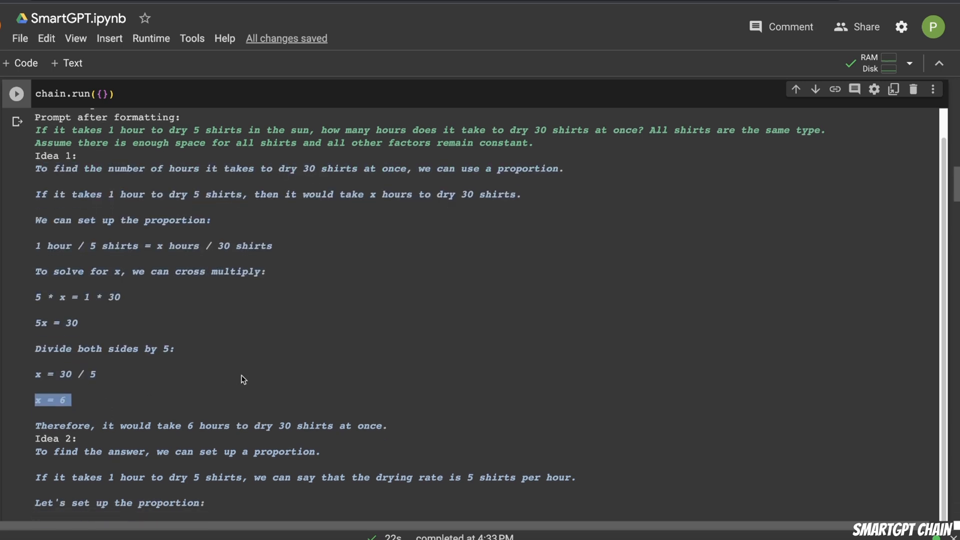
pyautogui.scroll(-3)
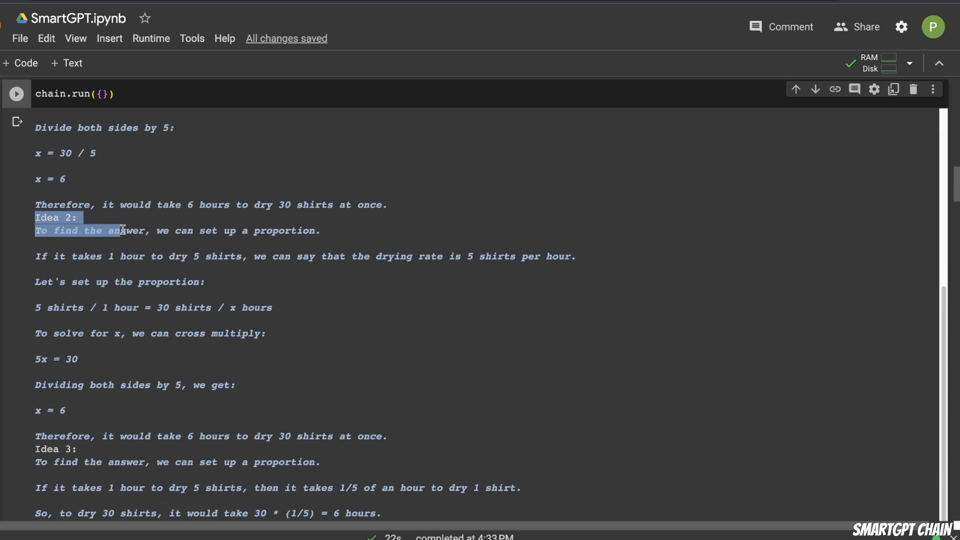
pyautogui.scroll(-3)
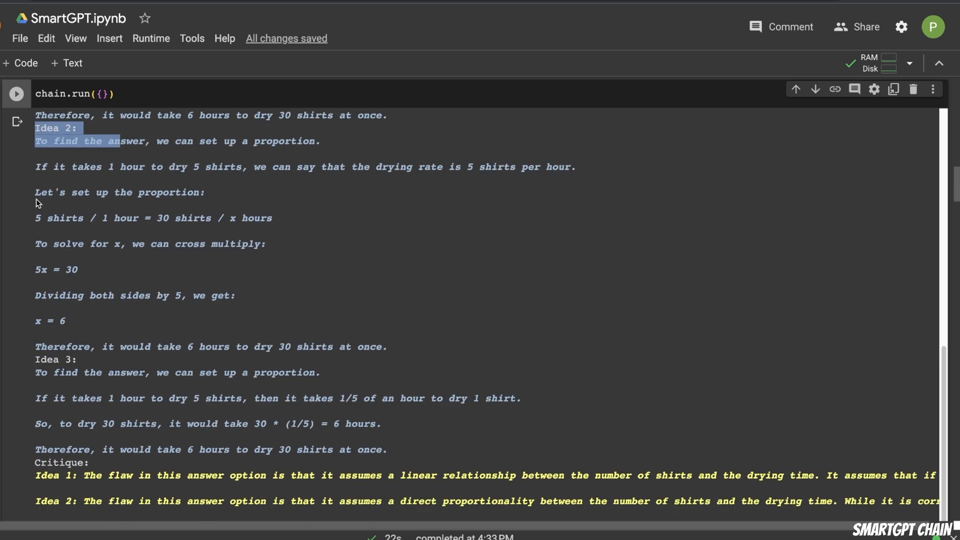
pyautogui.click(40, 318)
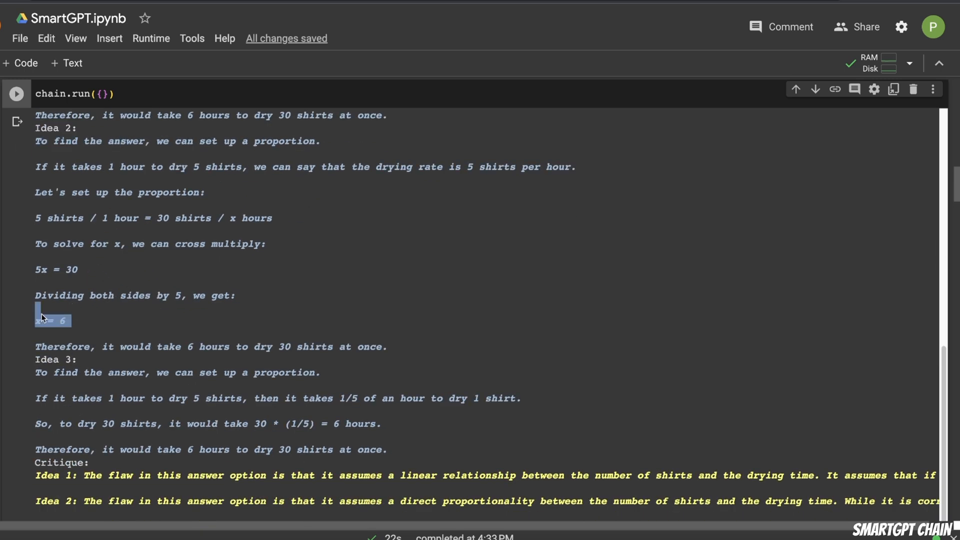
pyautogui.scroll(-3)
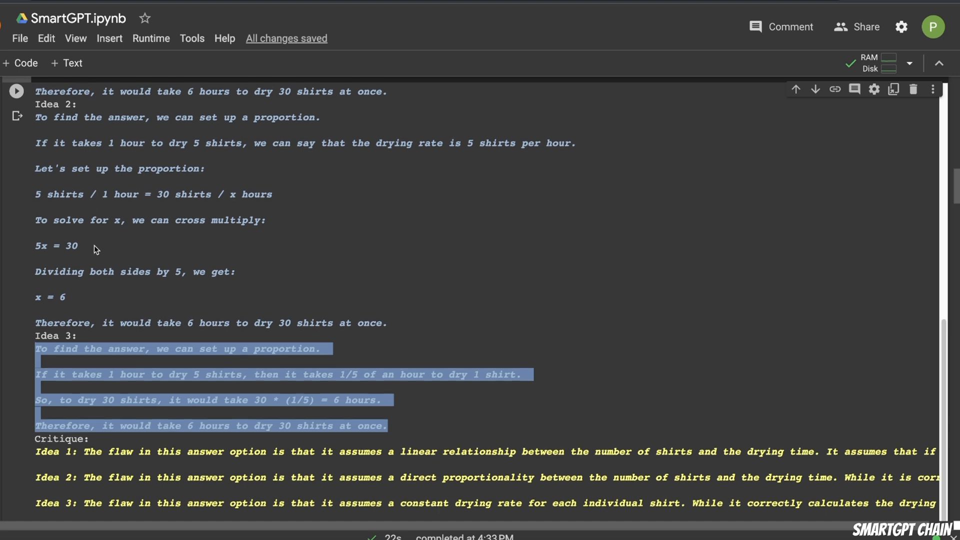
pyautogui.scroll(3)
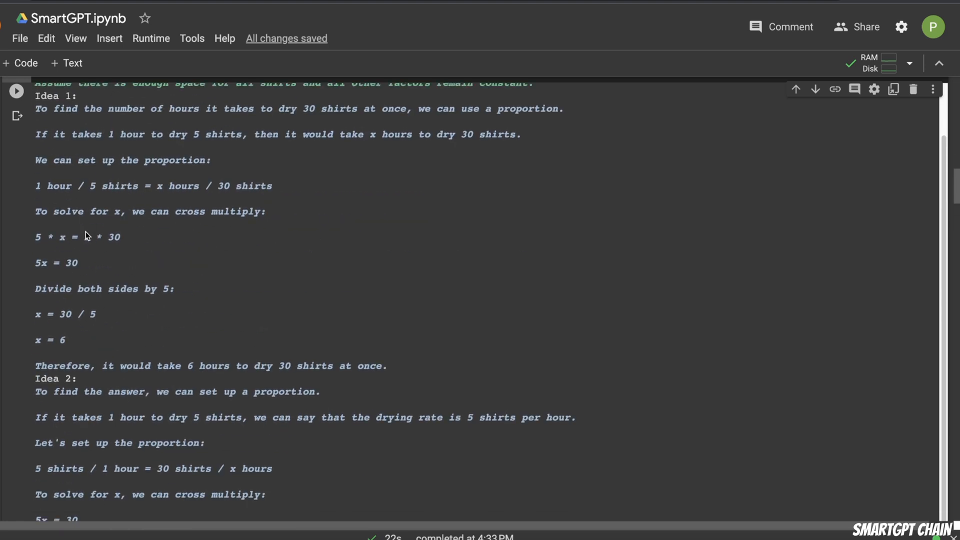
pyautogui.scroll(-3)
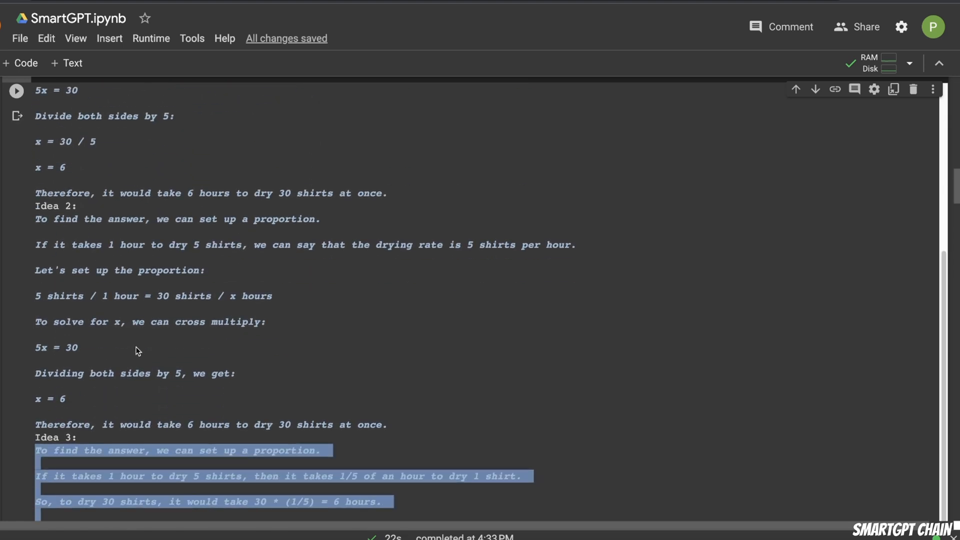
pyautogui.scroll(-3)
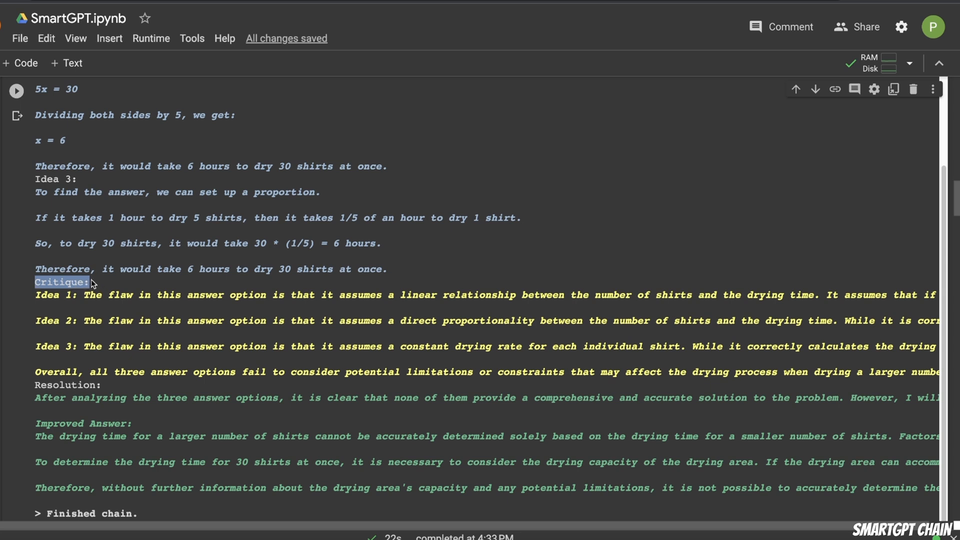
pyautogui.moveTo(85, 297)
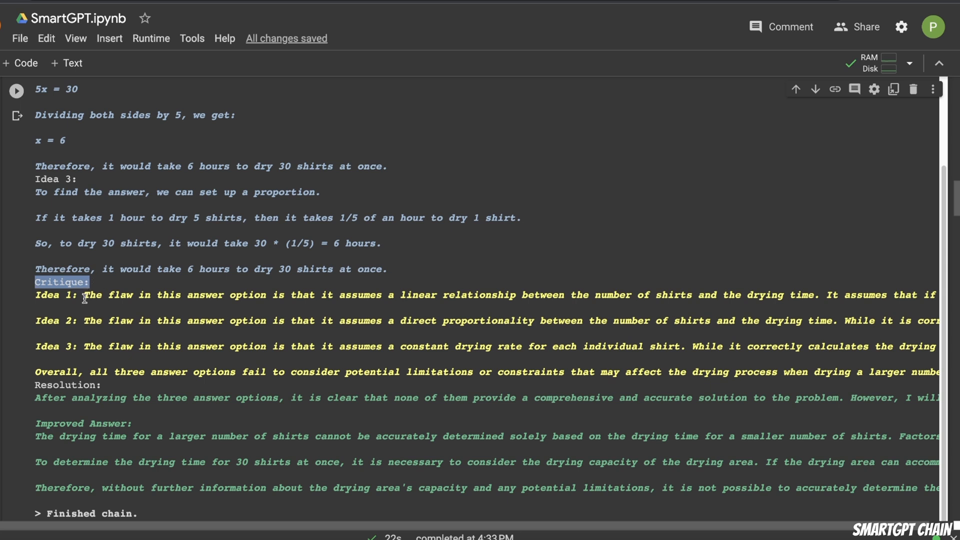
pyautogui.moveTo(168, 186)
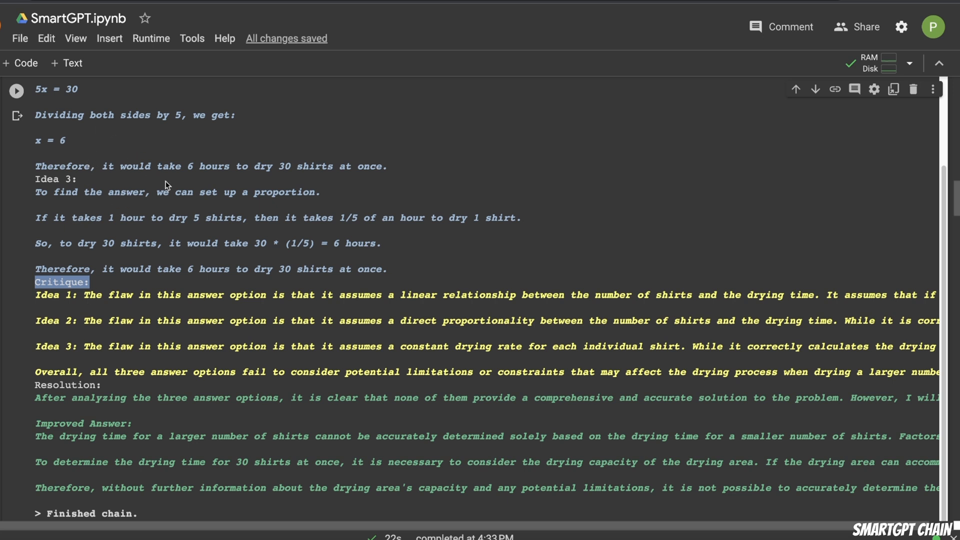
pyautogui.moveTo(155, 392)
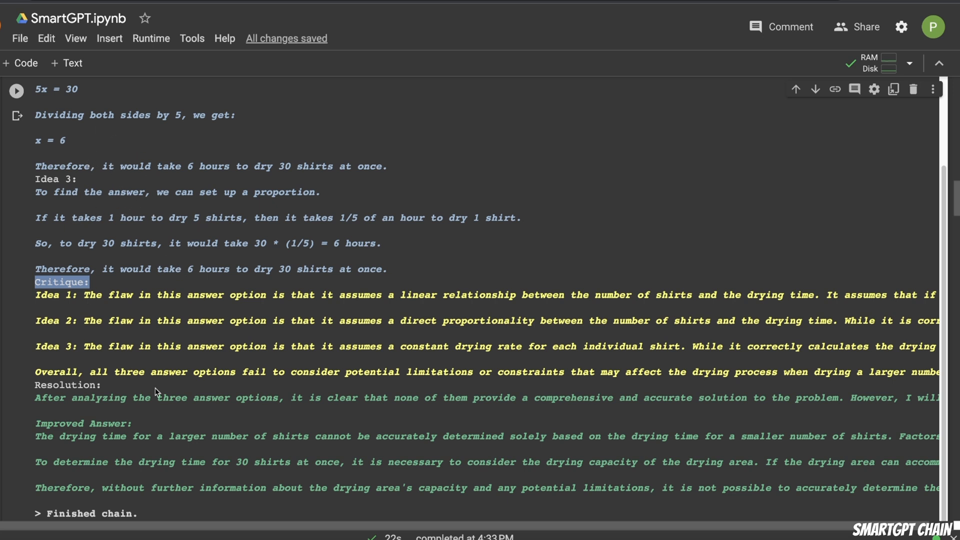
pyautogui.moveTo(74, 312)
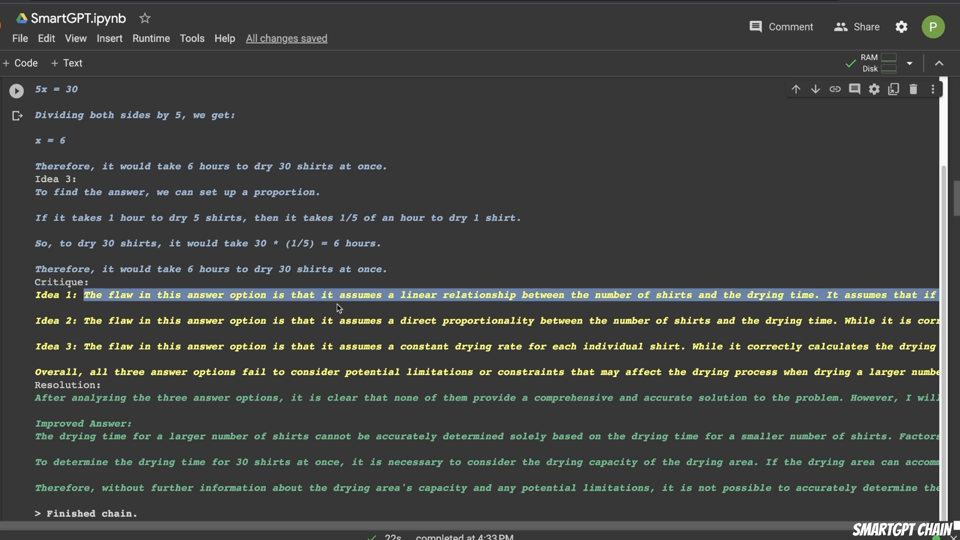
pyautogui.moveTo(203, 306)
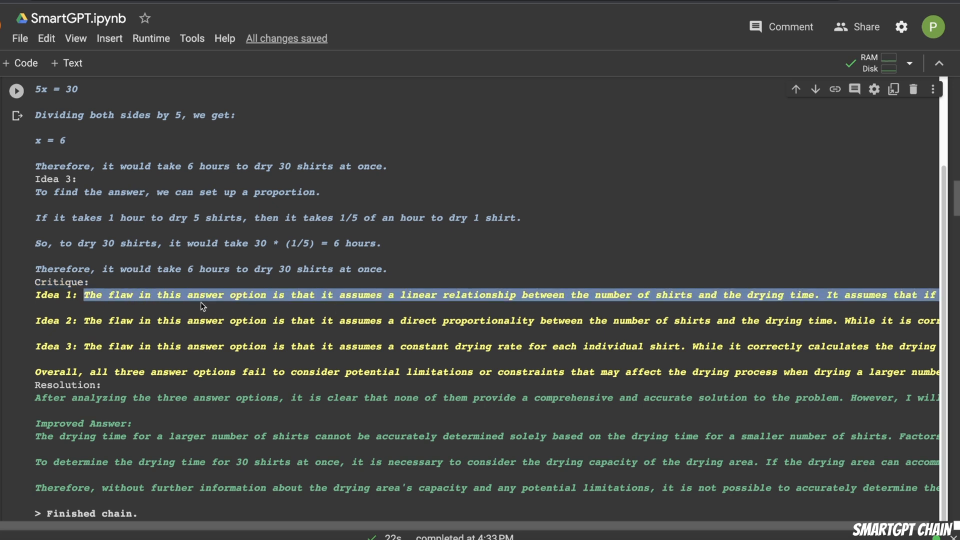
pyautogui.moveTo(370, 299)
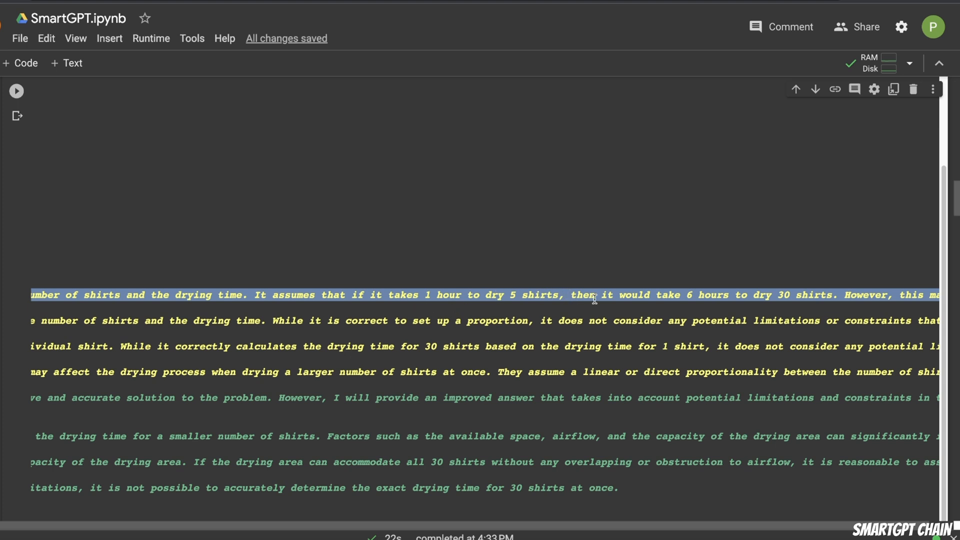
pyautogui.hscroll(3)
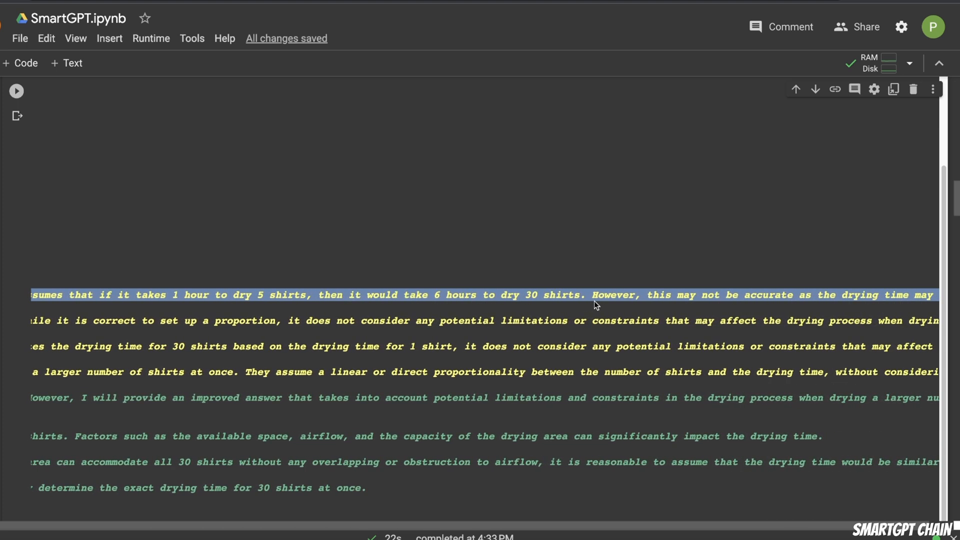
pyautogui.hscroll(3)
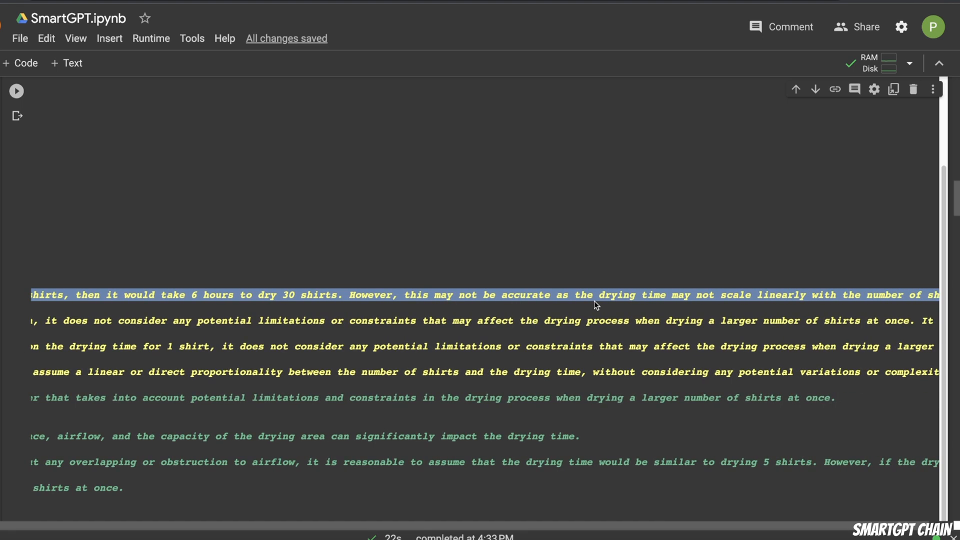
pyautogui.hscroll(3)
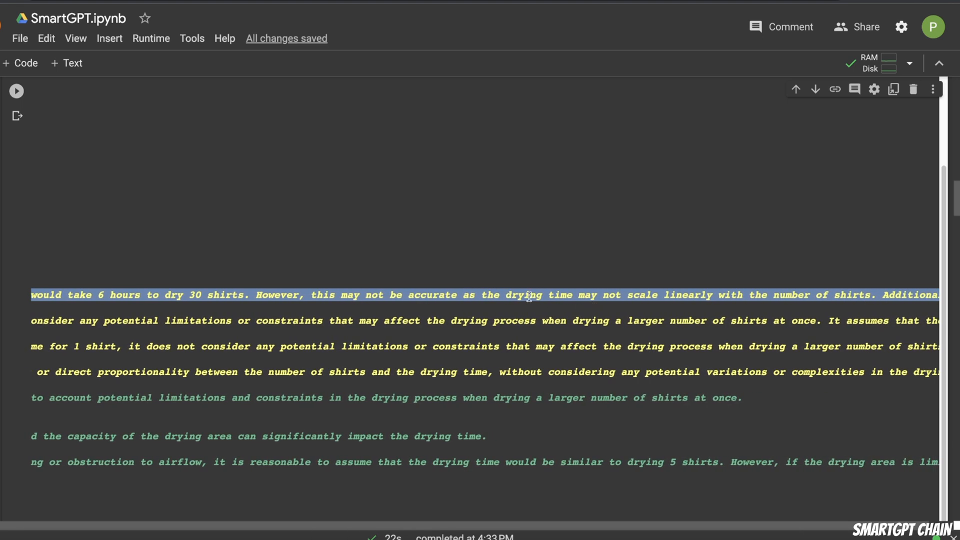
pyautogui.hscroll(3)
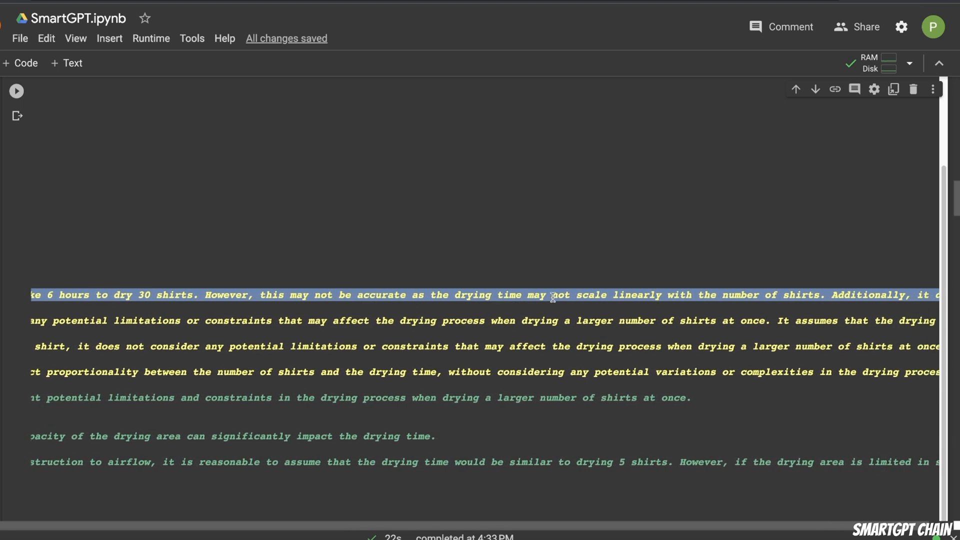
pyautogui.hscroll(3)
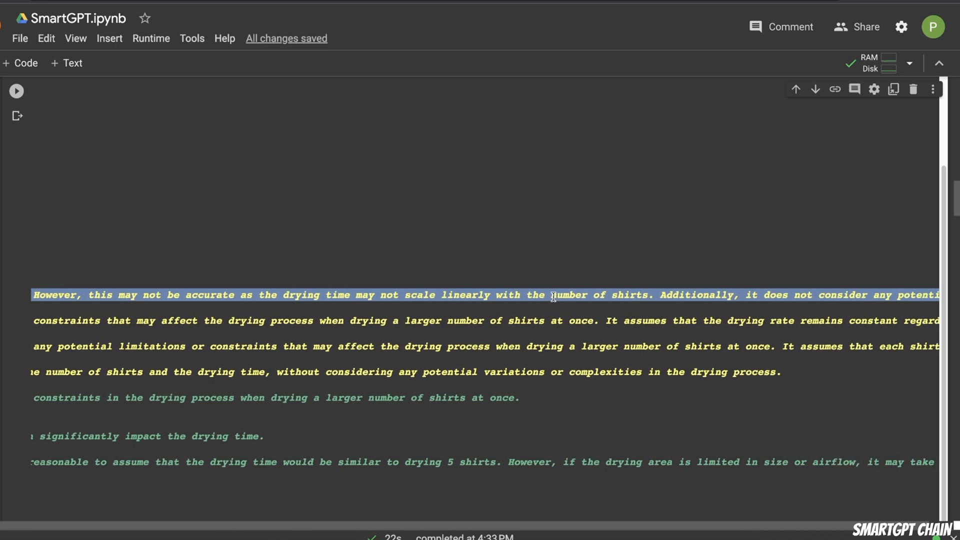
pyautogui.hscroll(3)
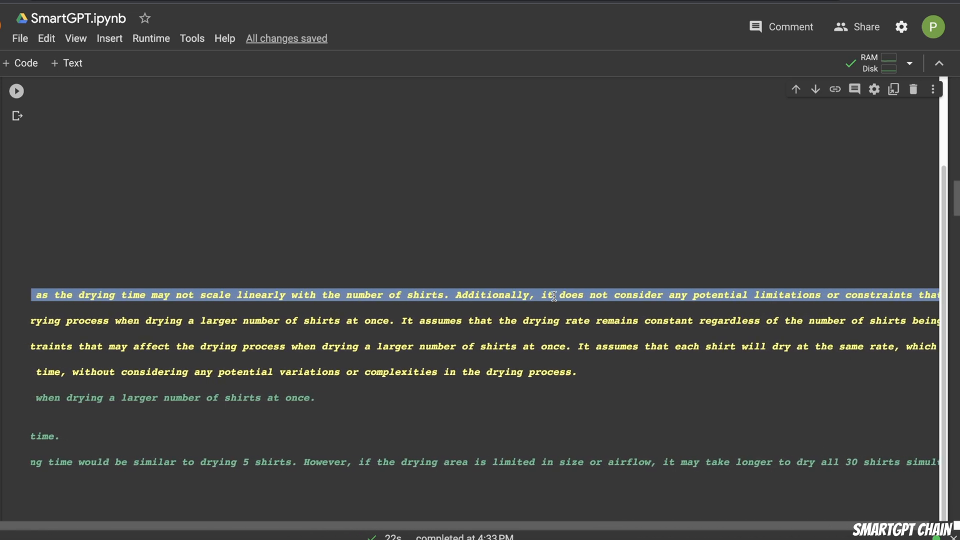
pyautogui.hscroll(3)
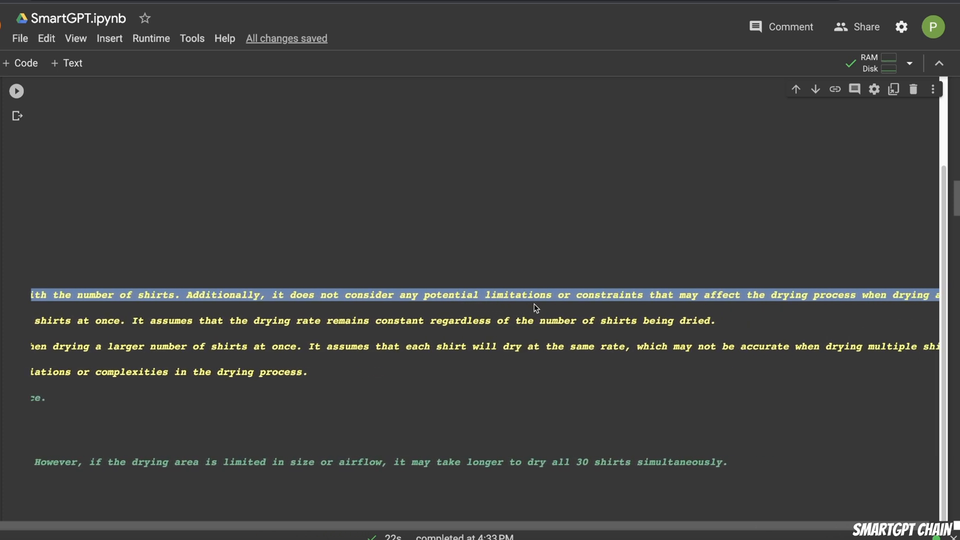
pyautogui.hscroll(3)
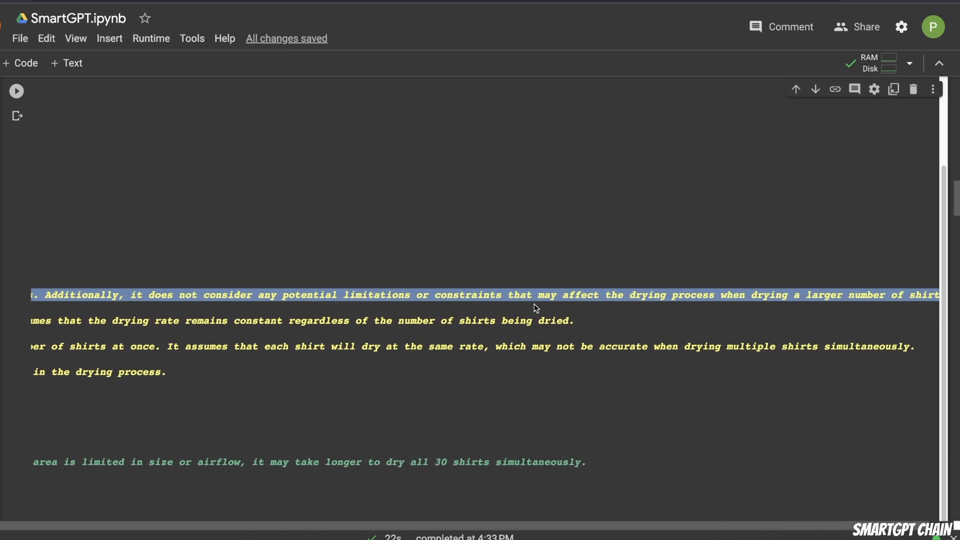
pyautogui.hscroll(-3)
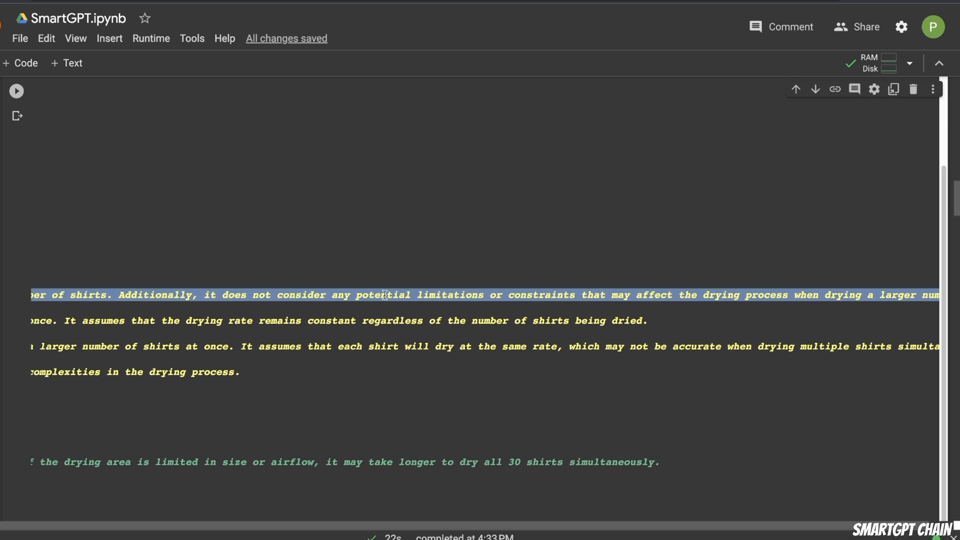
pyautogui.moveTo(243, 288)
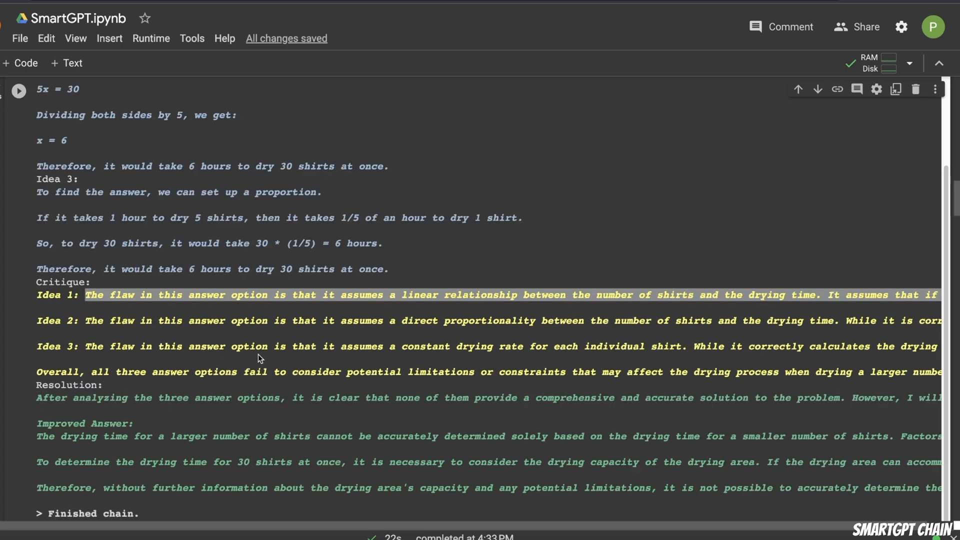
pyautogui.hscroll(3)
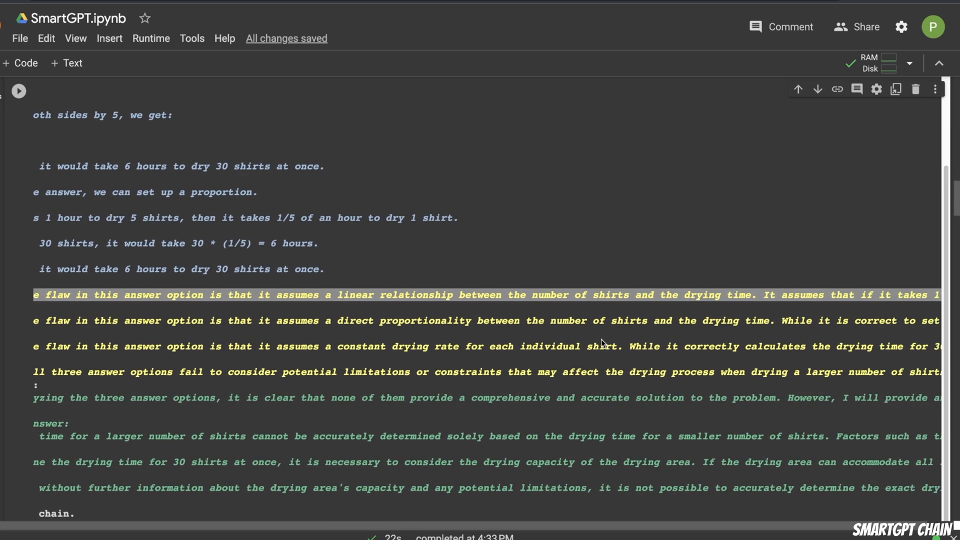
pyautogui.hscroll(3)
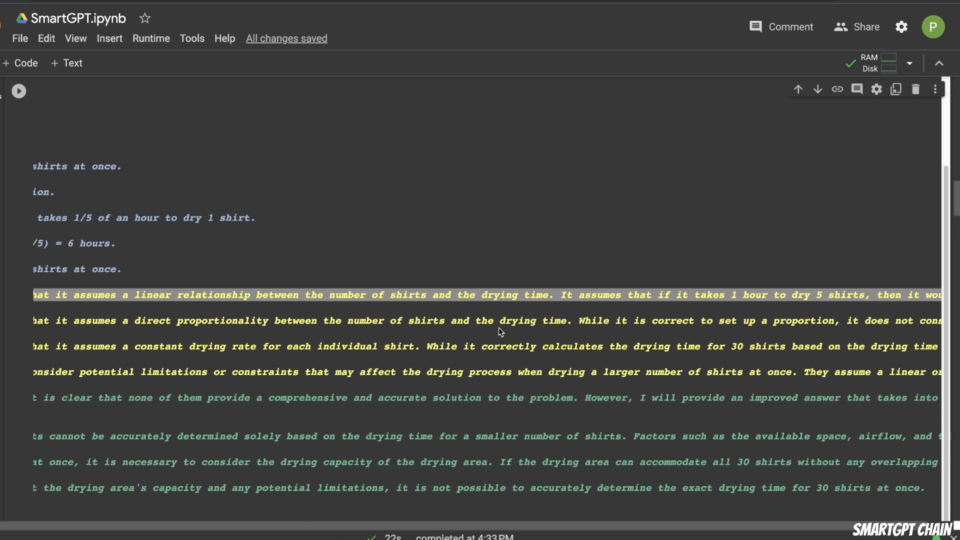
pyautogui.hscroll(3)
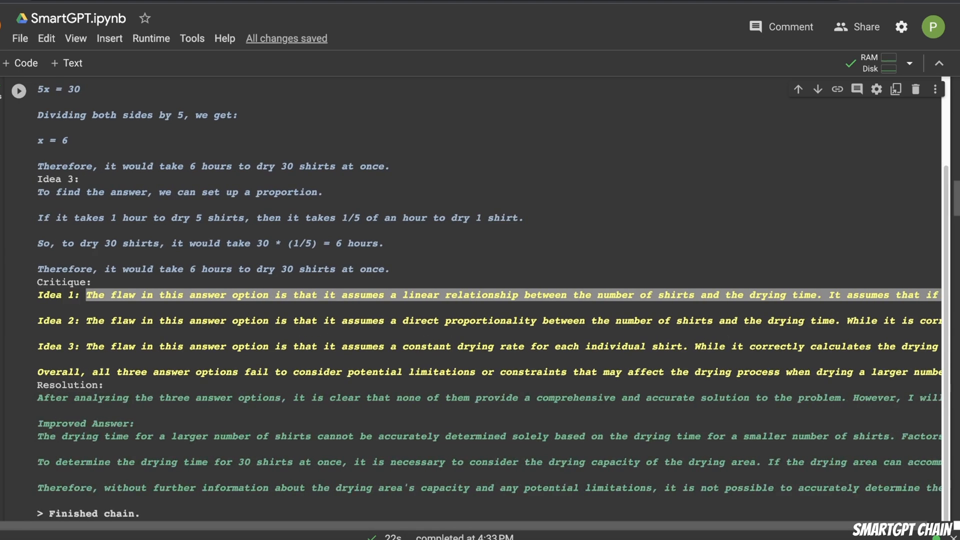
pyautogui.scroll(-3)
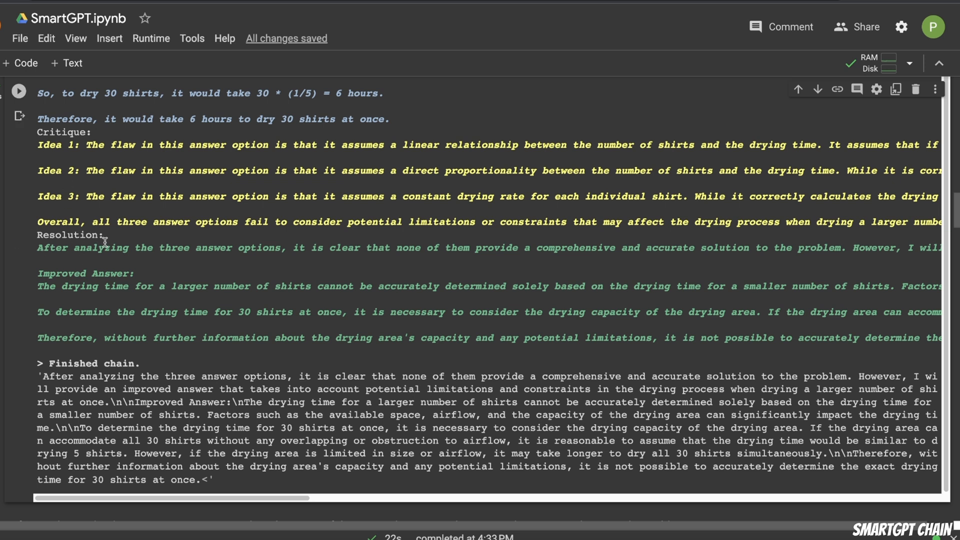
pyautogui.moveTo(198, 249)
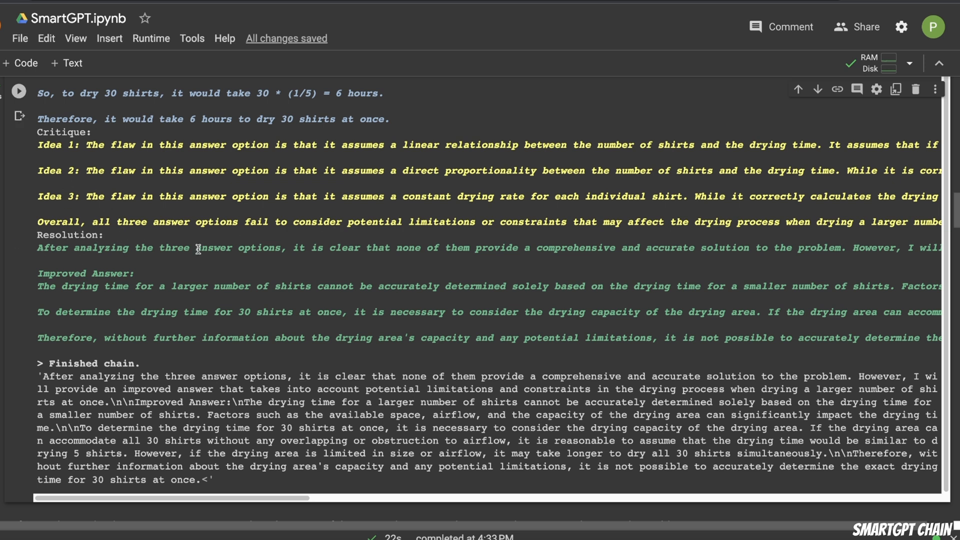
pyautogui.moveTo(51, 249)
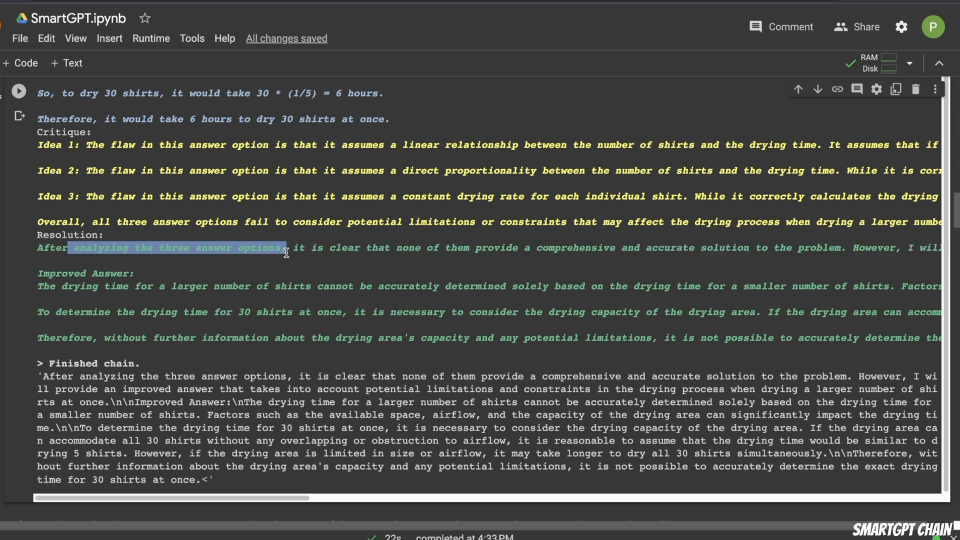
pyautogui.hscroll(3)
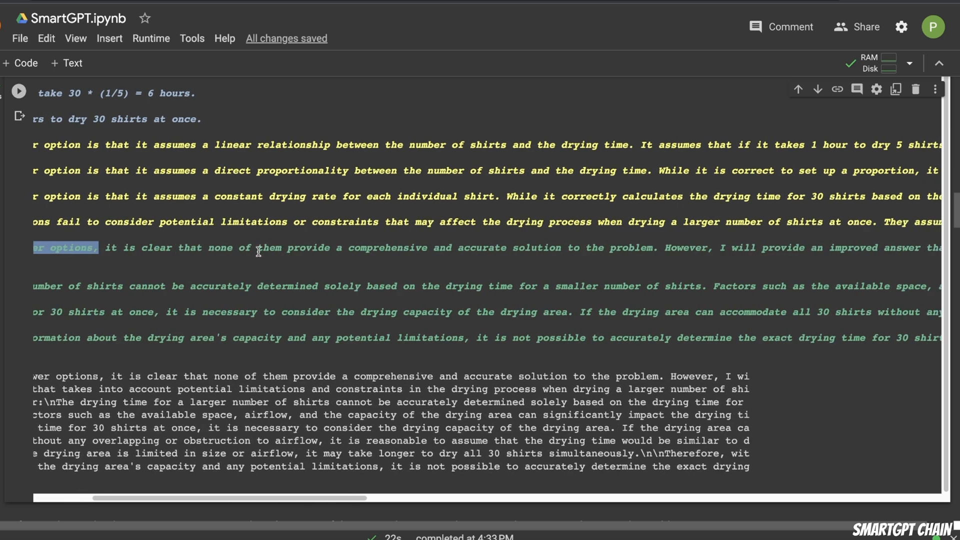
pyautogui.hscroll(3)
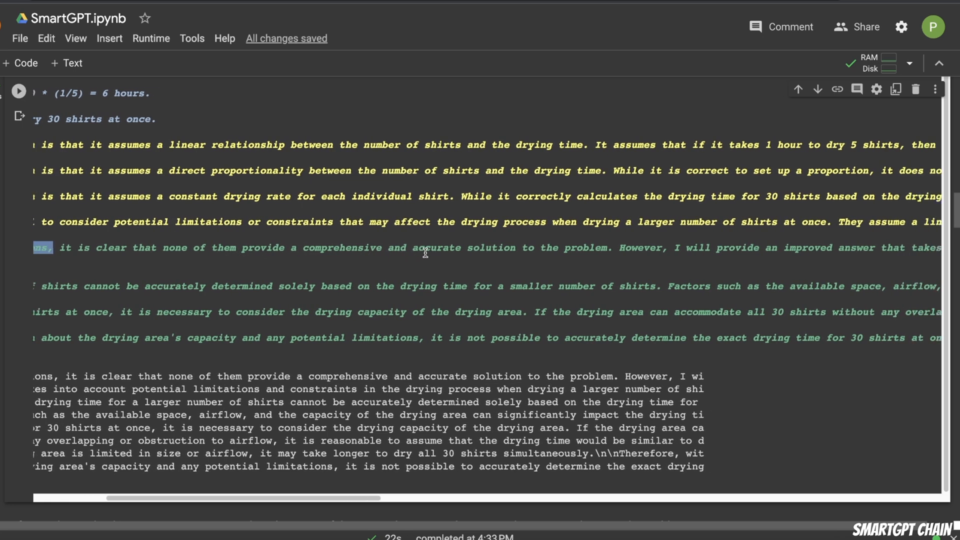
pyautogui.hscroll(3)
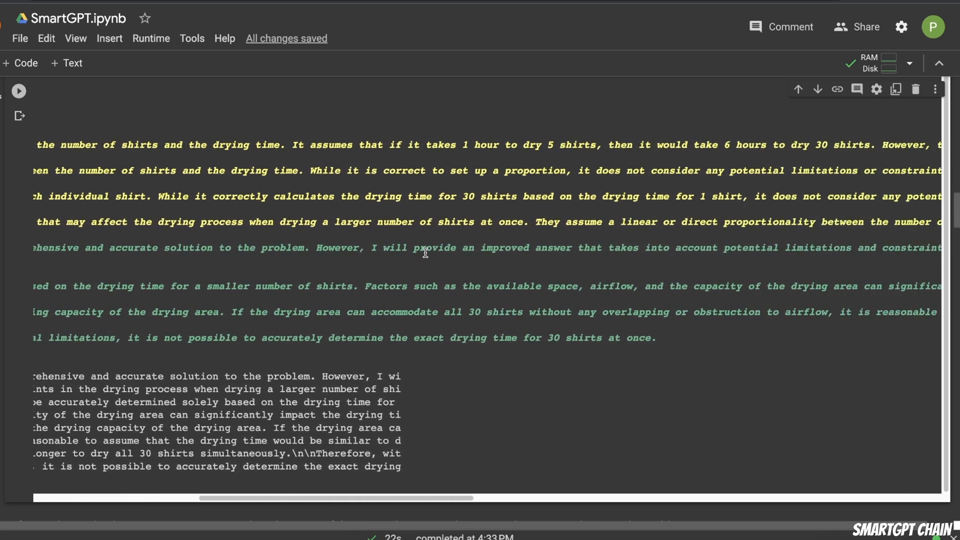
pyautogui.hscroll(3)
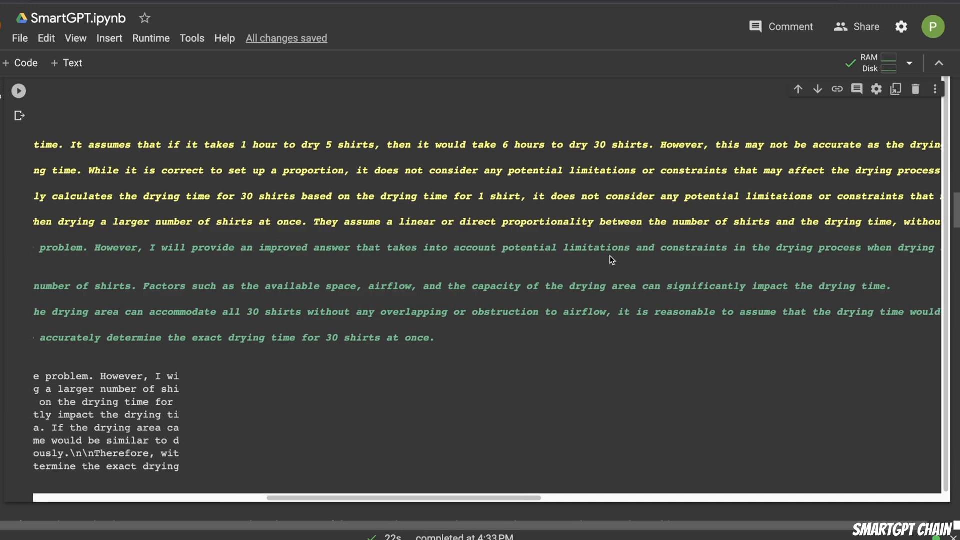
pyautogui.hscroll(3)
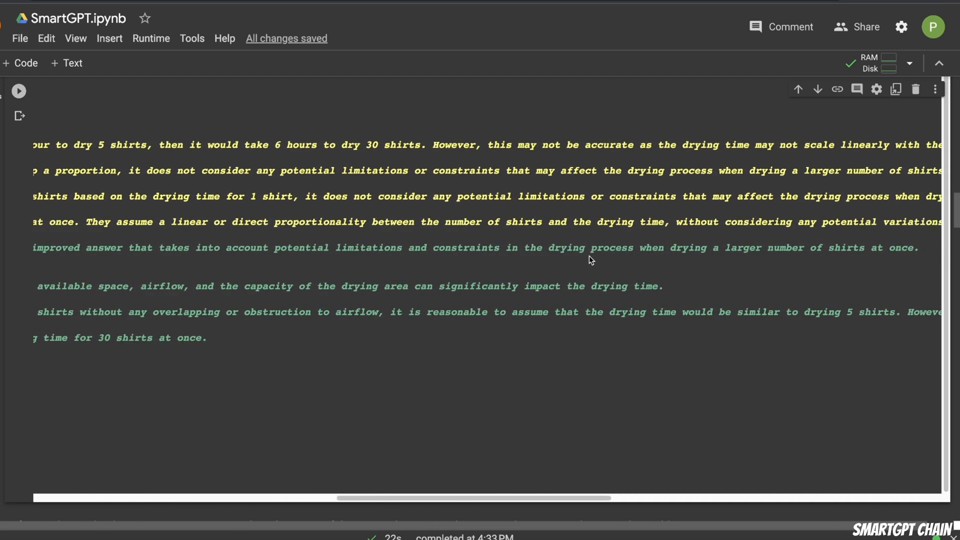
pyautogui.hscroll(3)
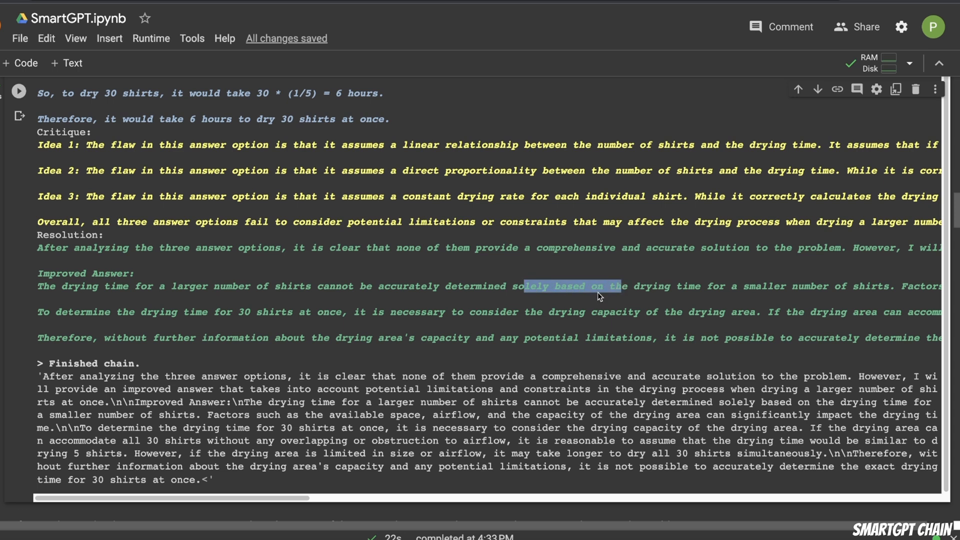
pyautogui.hscroll(3)
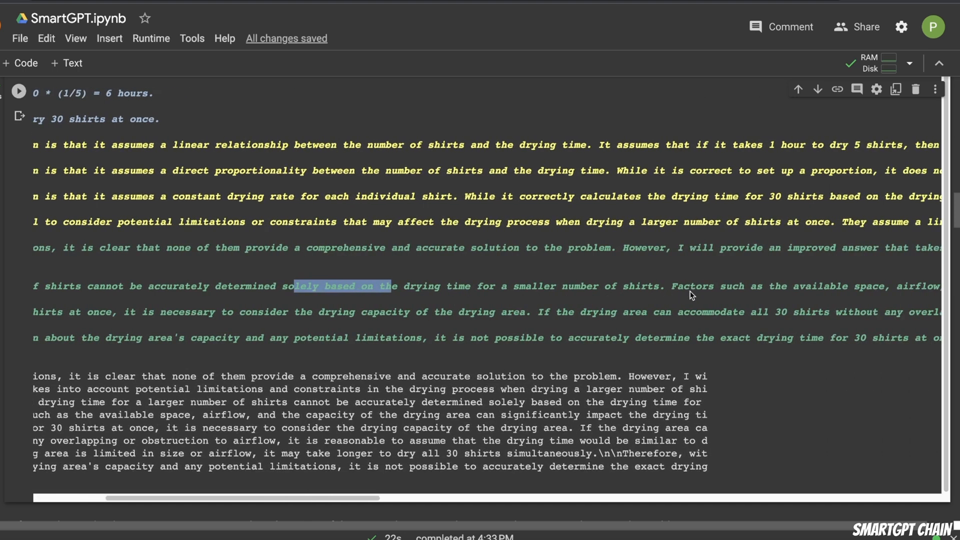
pyautogui.hscroll(-3)
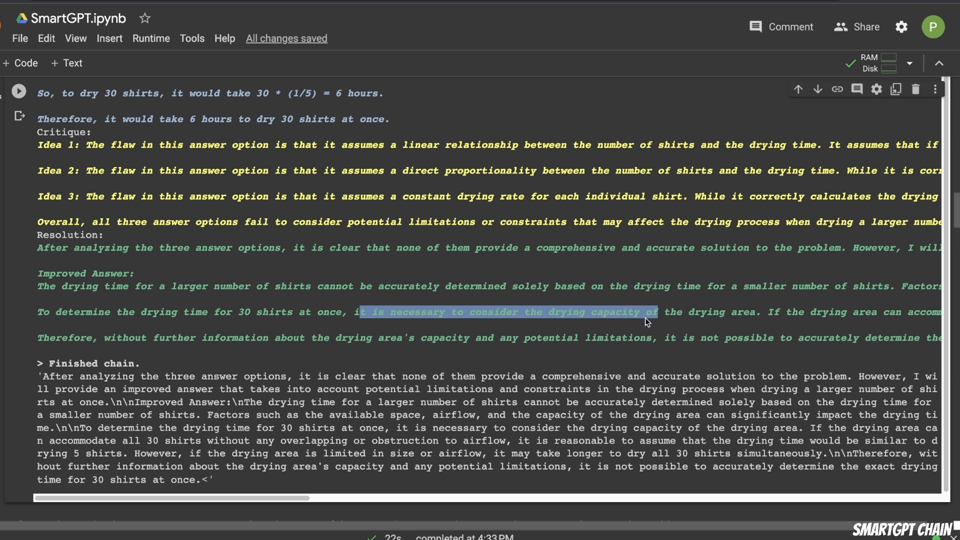
pyautogui.hscroll(3)
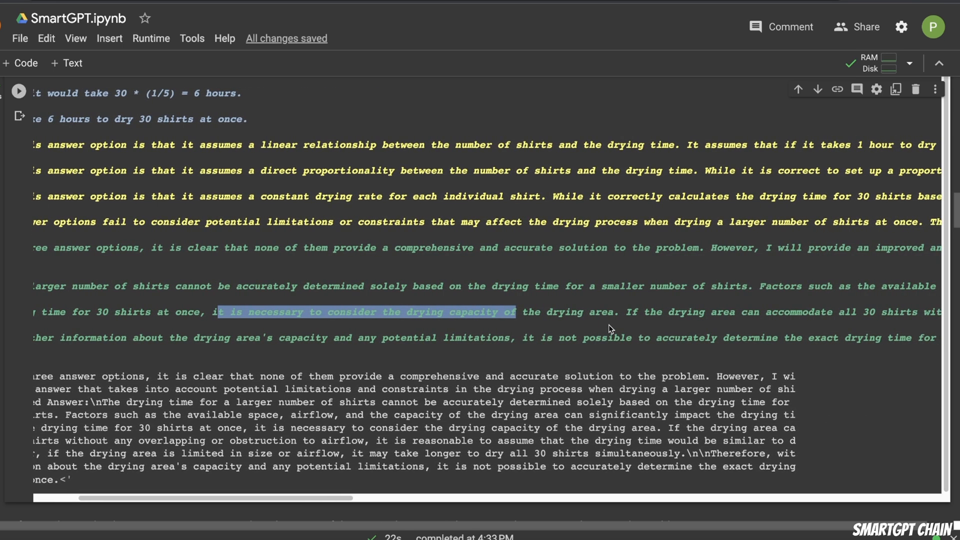
pyautogui.hscroll(3)
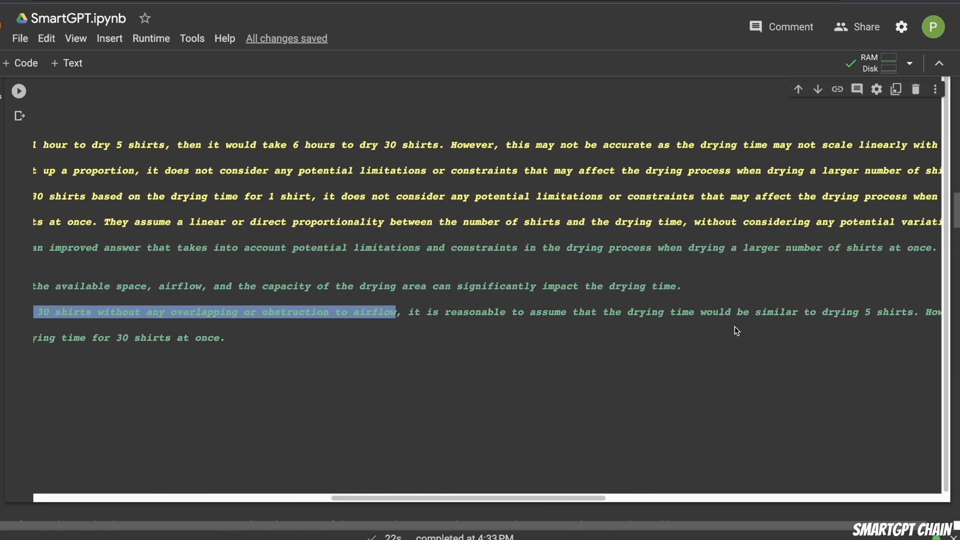
pyautogui.hscroll(3)
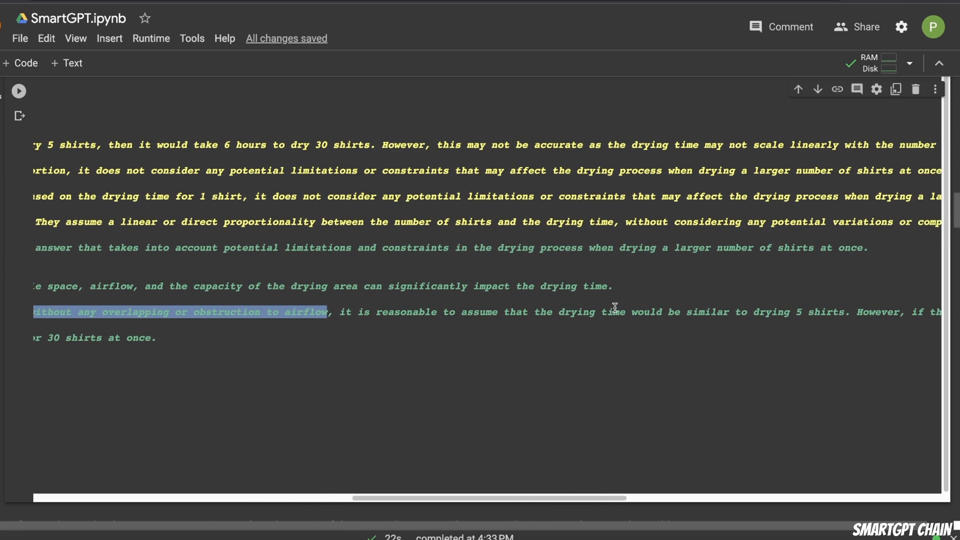
pyautogui.hscroll(3)
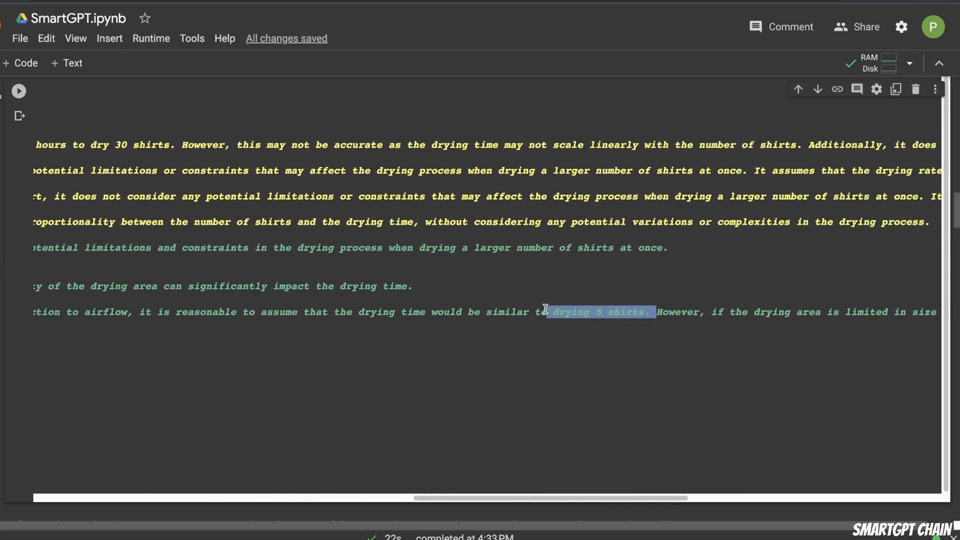
pyautogui.click(658, 312)
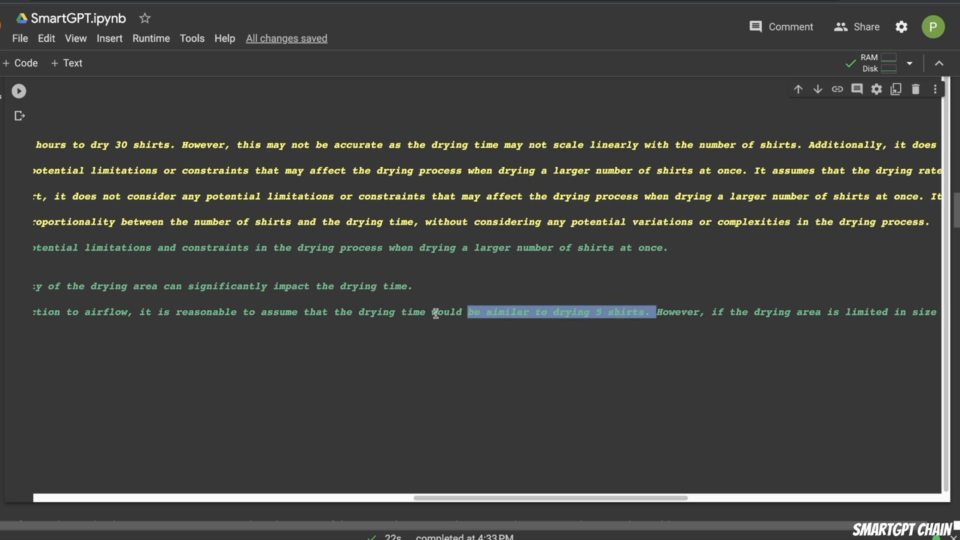
pyautogui.hscroll(3)
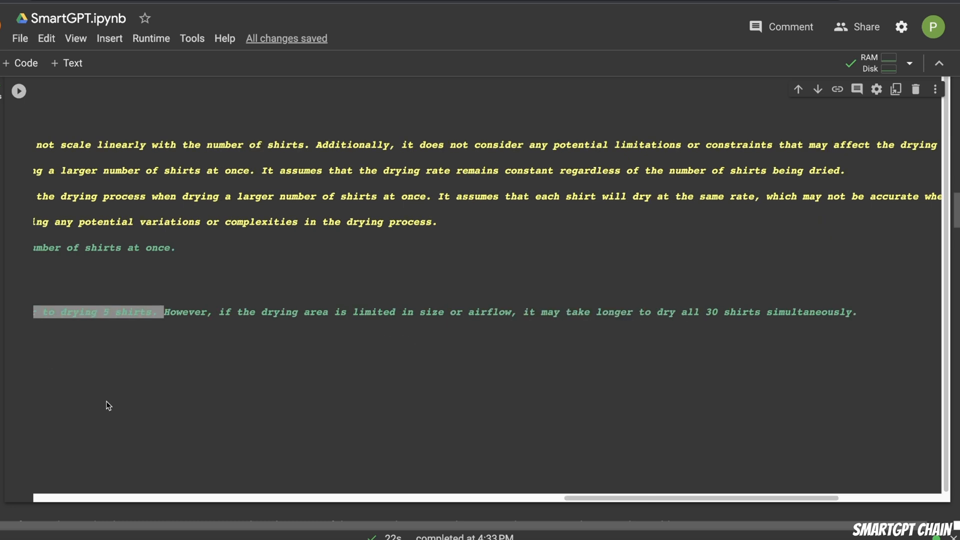
pyautogui.click(432, 311)
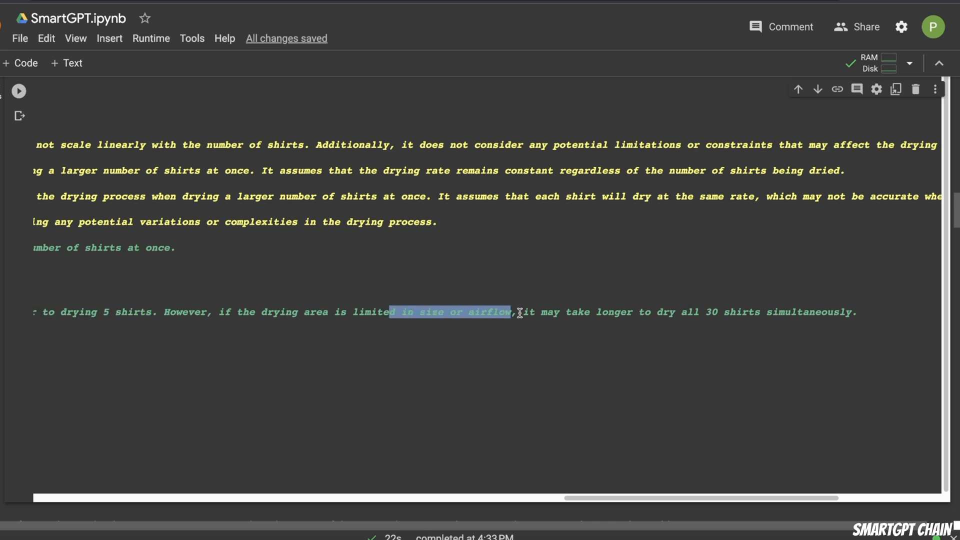
pyautogui.click(762, 311)
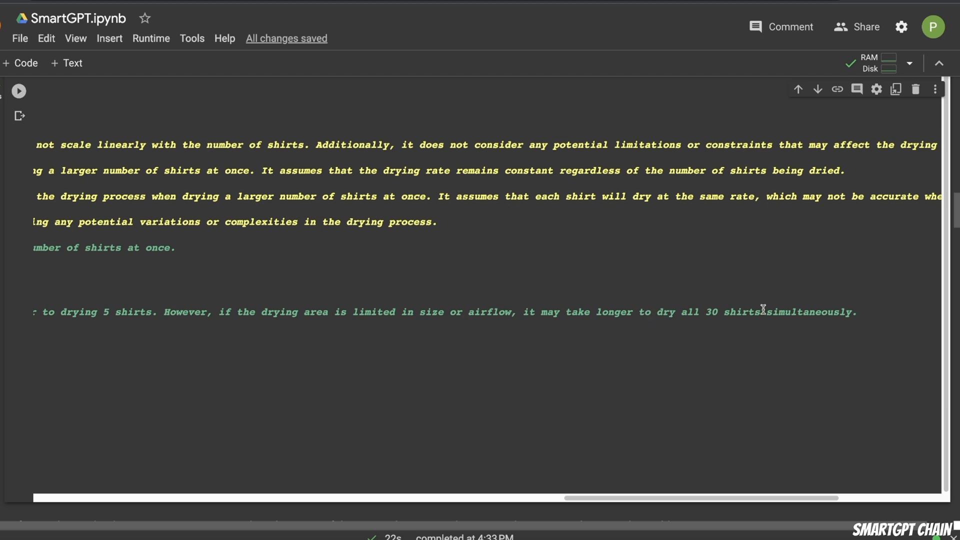
pyautogui.moveTo(239, 354)
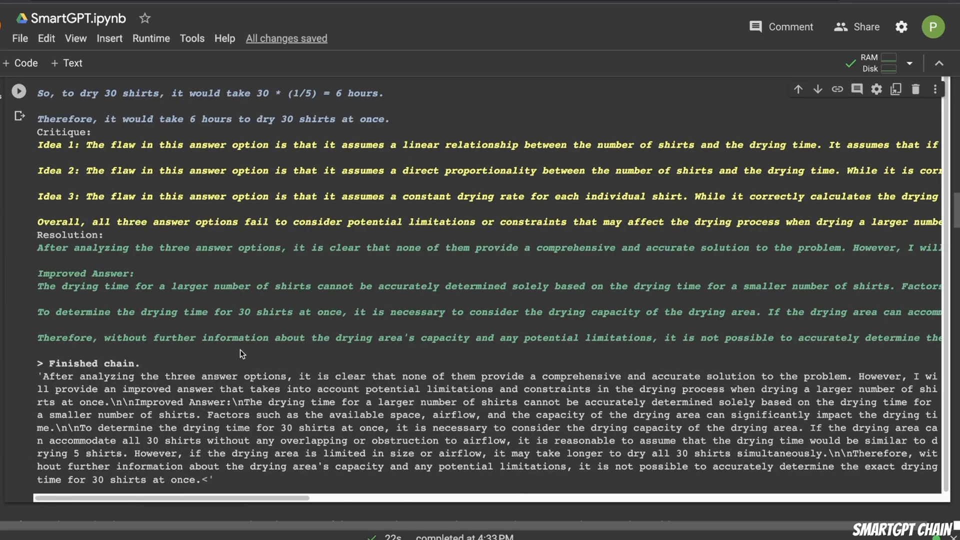
# - Scroll to the model_name="gpt-4" cell and the start of its three-idea output
pyautogui.scroll(3)
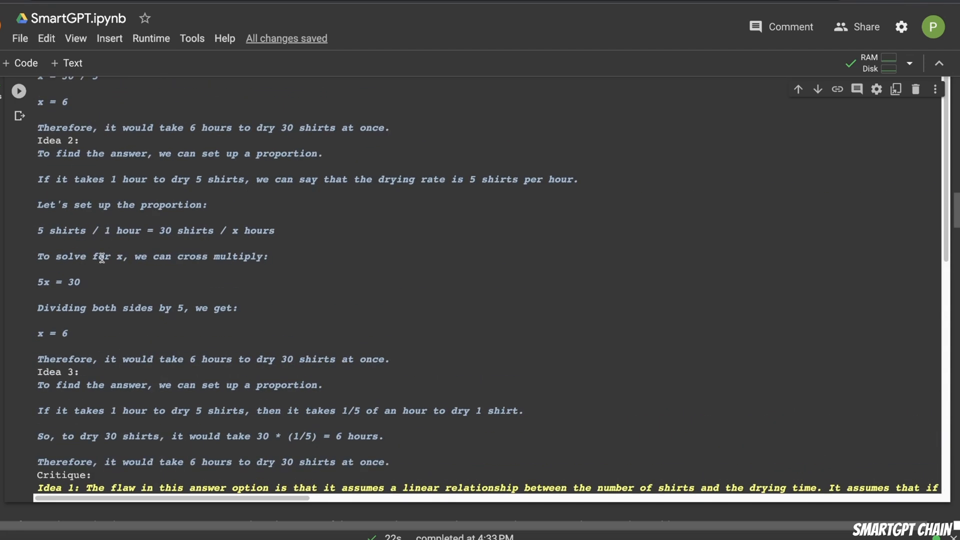
pyautogui.moveTo(155, 298)
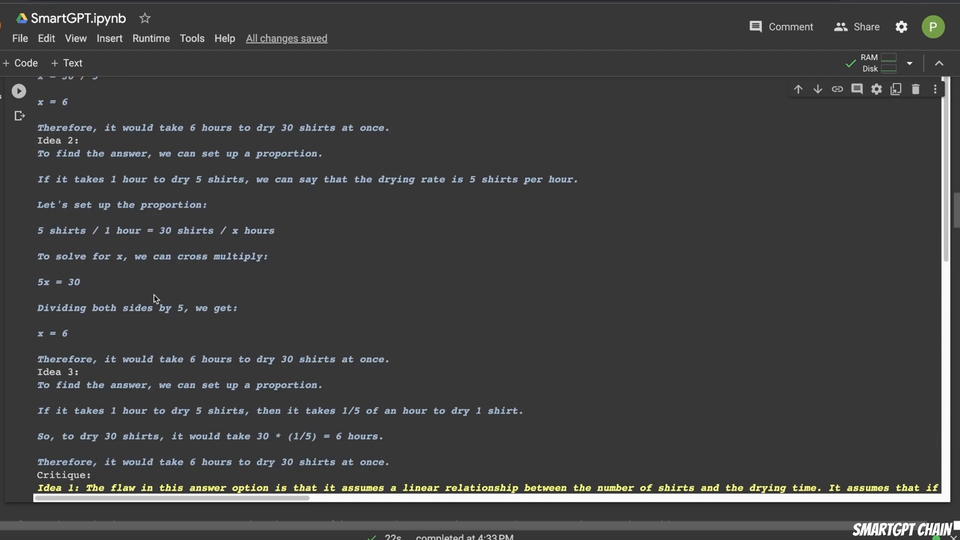
pyautogui.scroll(-3)
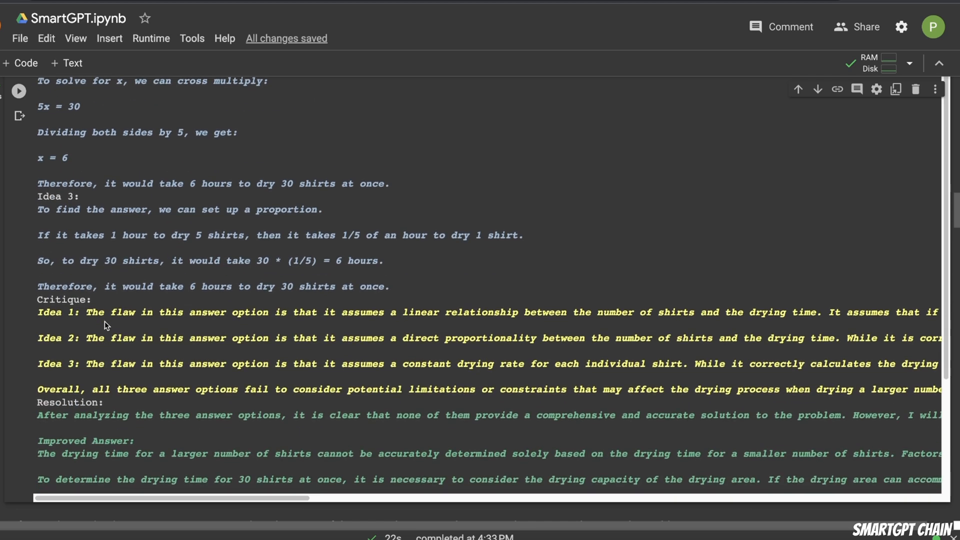
pyautogui.scroll(-3)
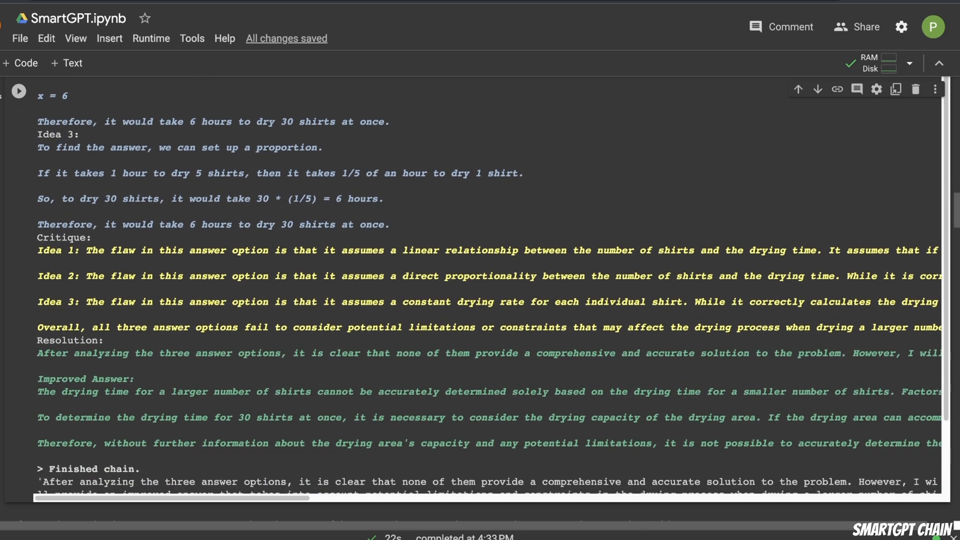
pyautogui.scroll(3)
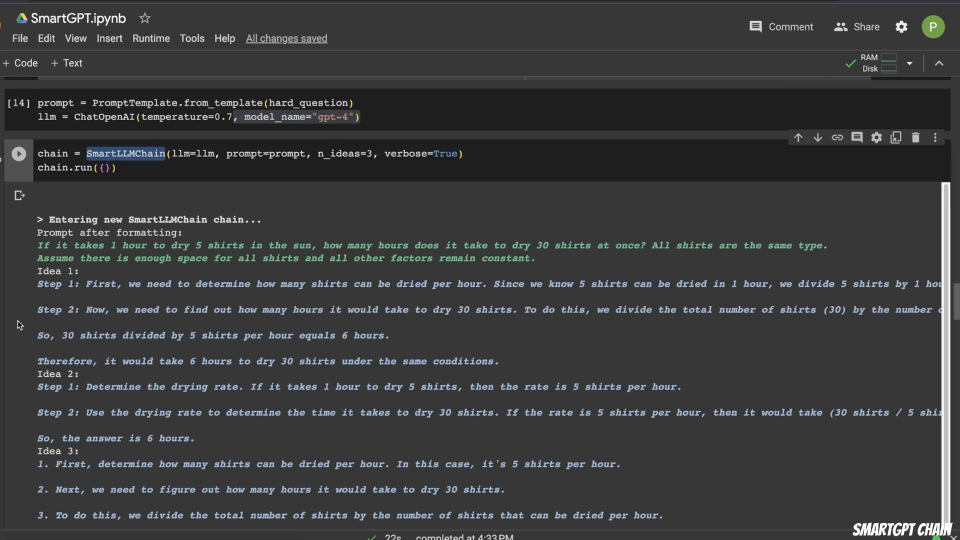
# - Scroll down and sideways through GPT-4's critiques, resolution and Finished chain text
pyautogui.scroll(-3)
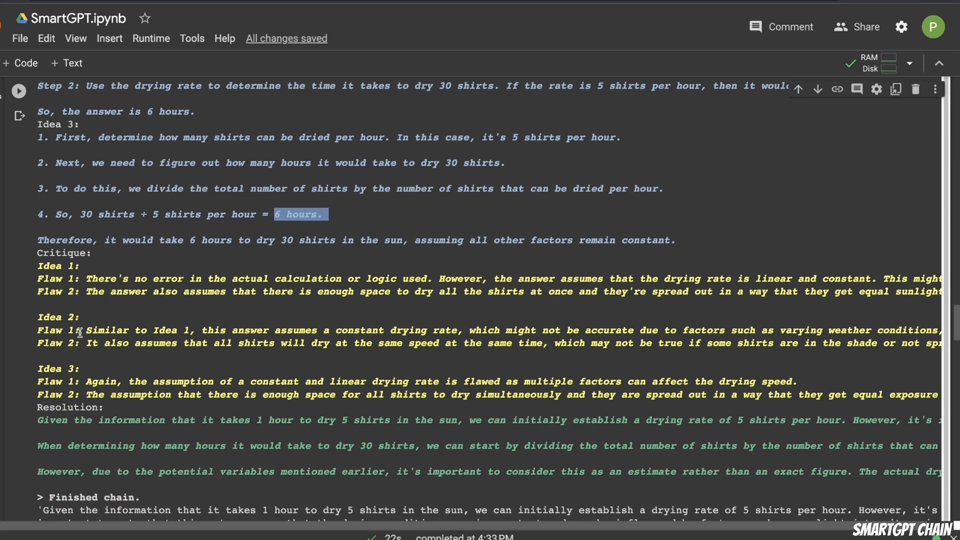
pyautogui.scroll(-3)
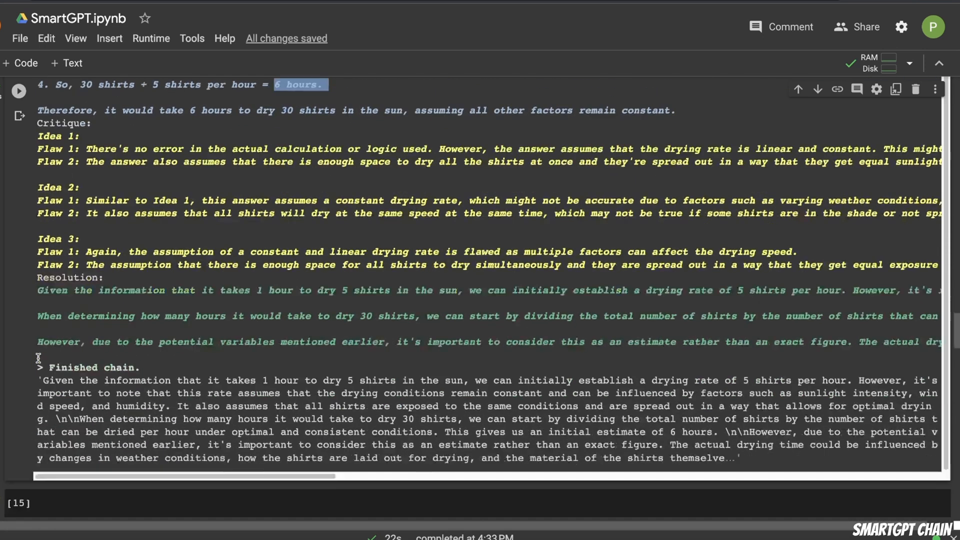
pyautogui.scroll(-3)
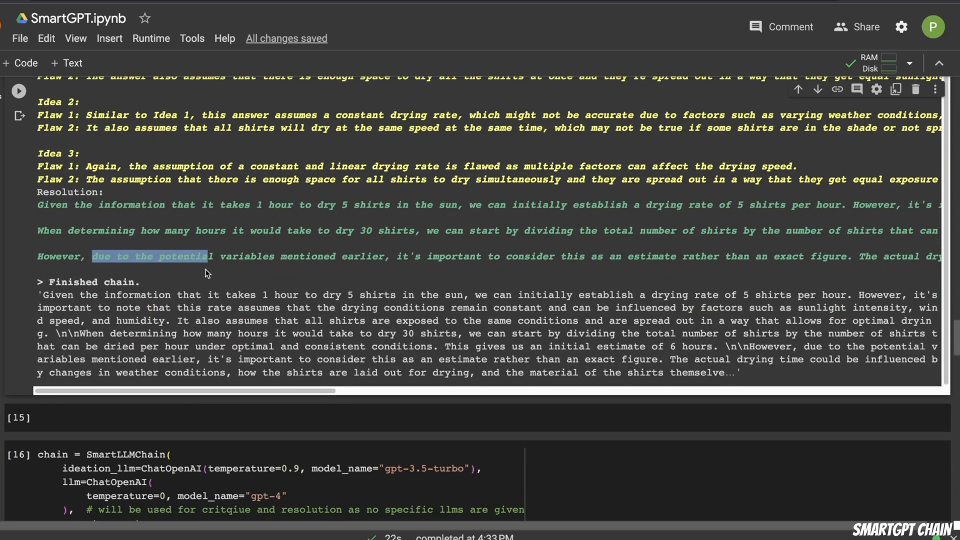
pyautogui.moveTo(423, 268)
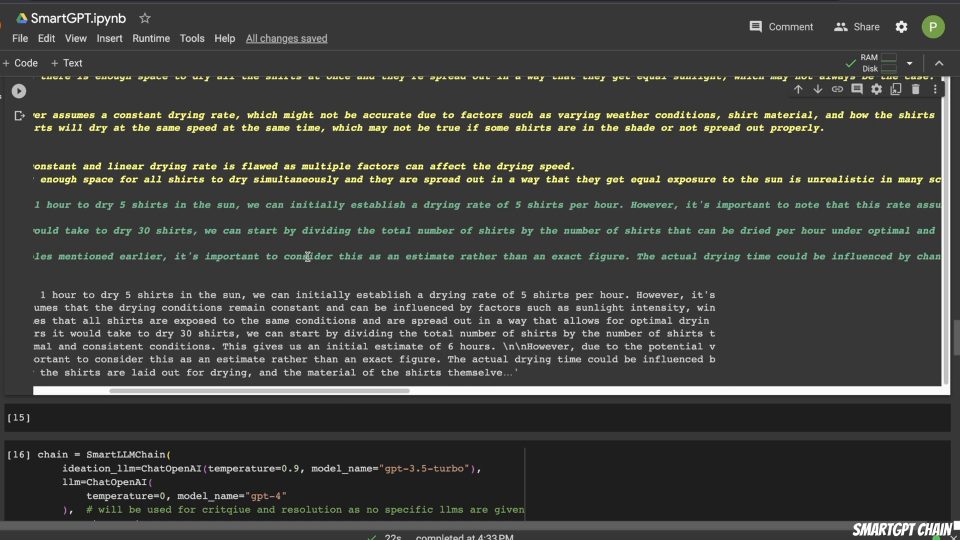
pyautogui.hscroll(3)
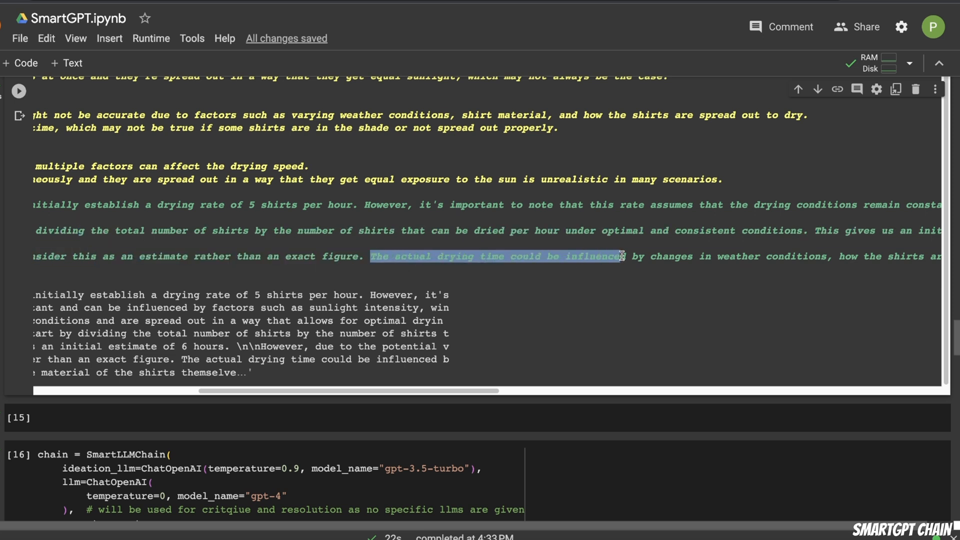
pyautogui.hscroll(3)
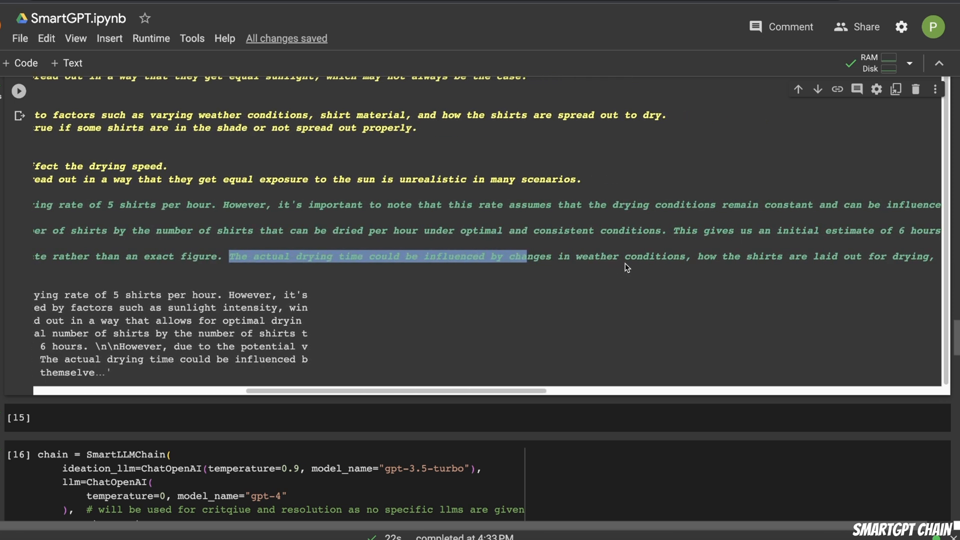
pyautogui.hscroll(3)
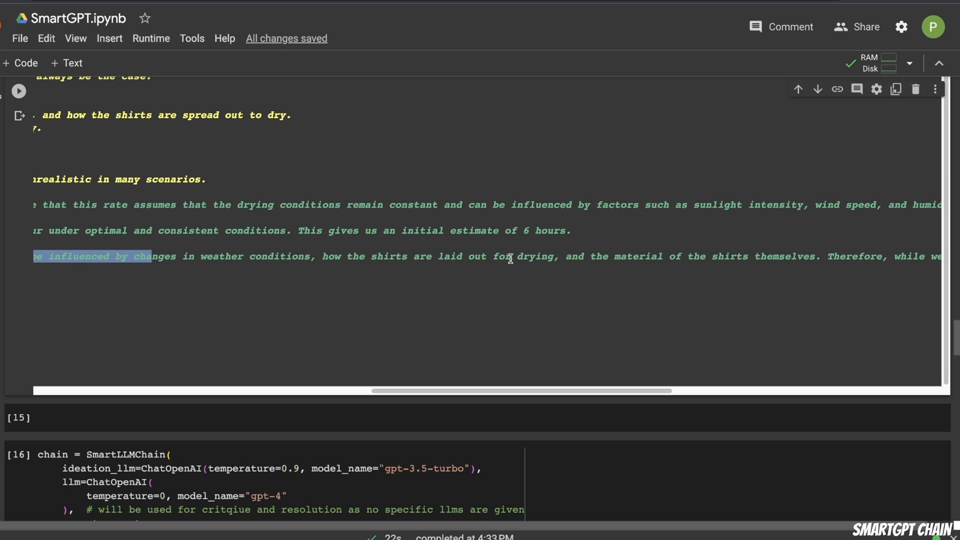
pyautogui.moveTo(609, 258)
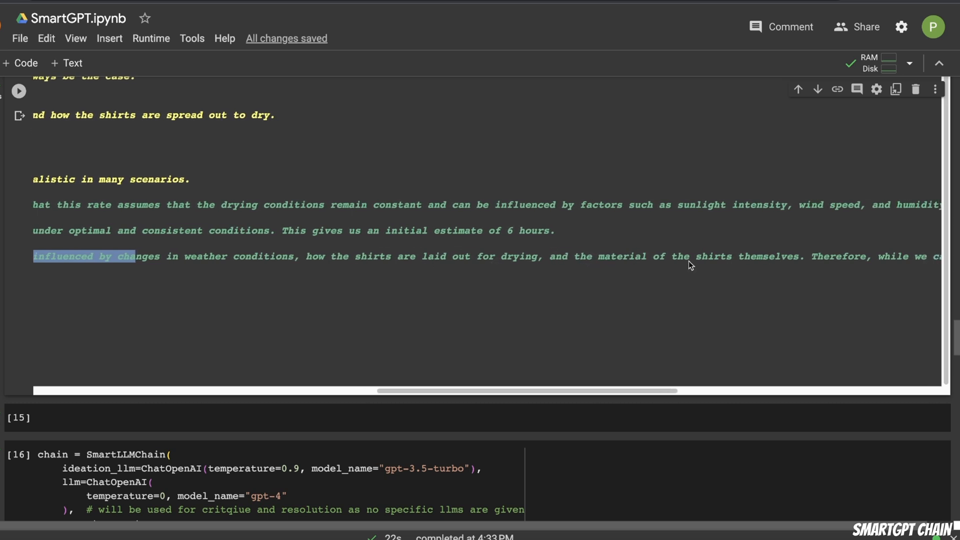
pyautogui.moveTo(130, 245)
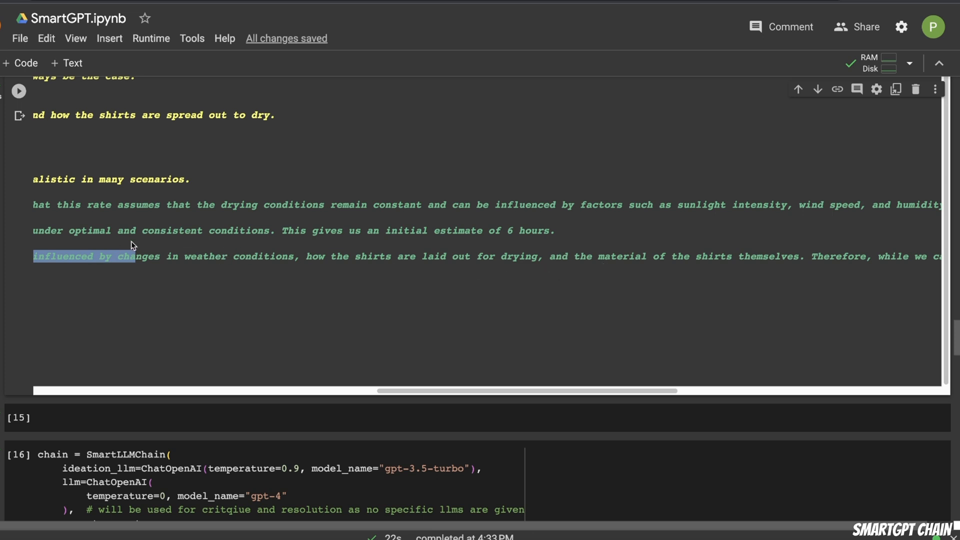
pyautogui.moveTo(32, 297)
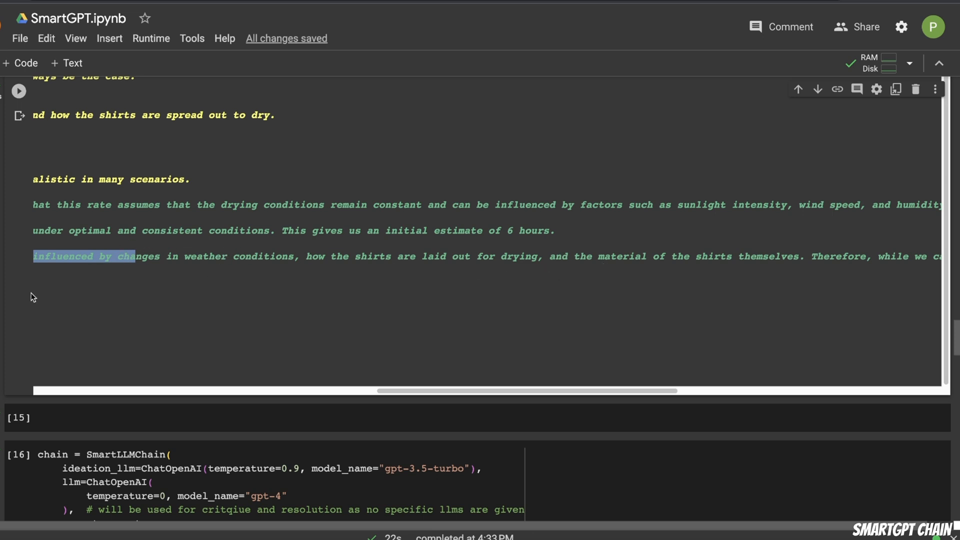
pyautogui.scroll(-3)
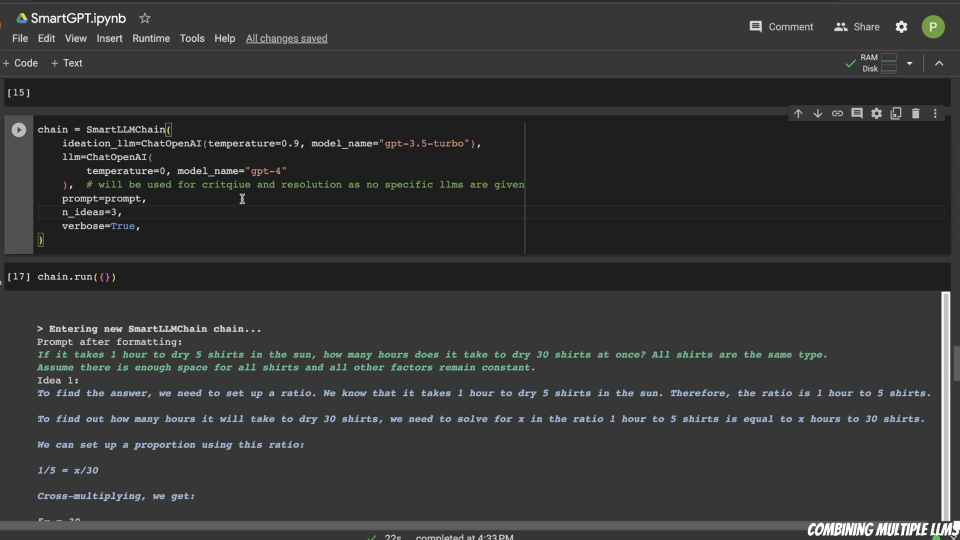
pyautogui.moveTo(88, 135)
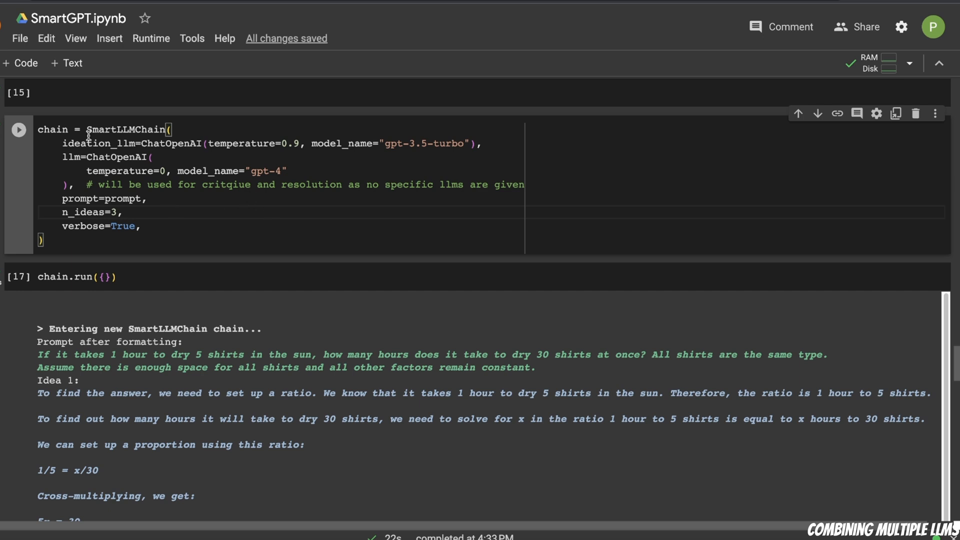
pyautogui.doubleClick(98, 143)
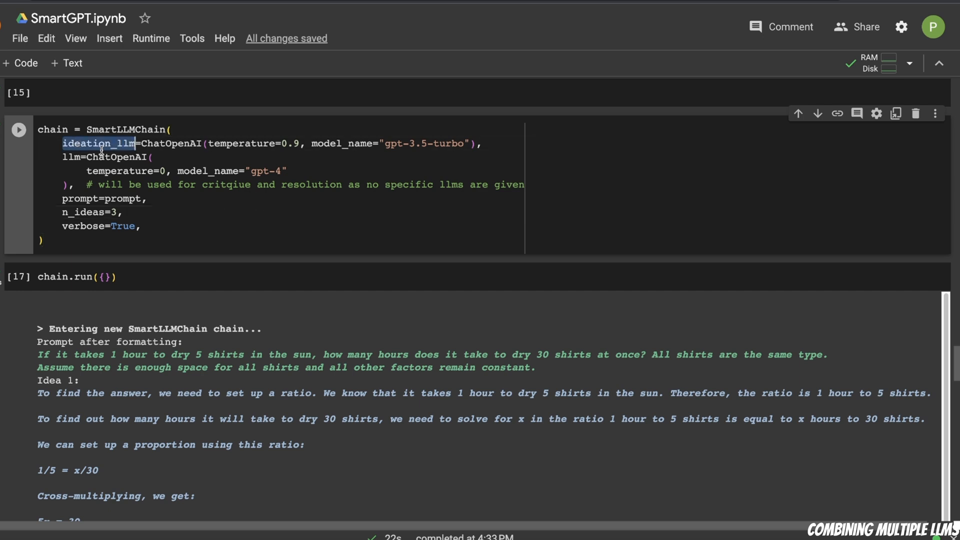
pyautogui.moveTo(341, 149)
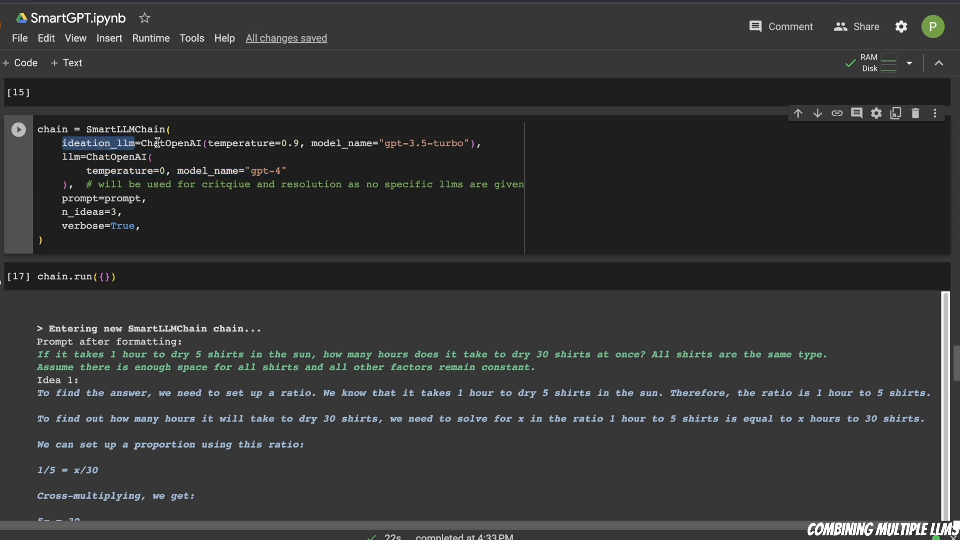
pyautogui.doubleClick(251, 143)
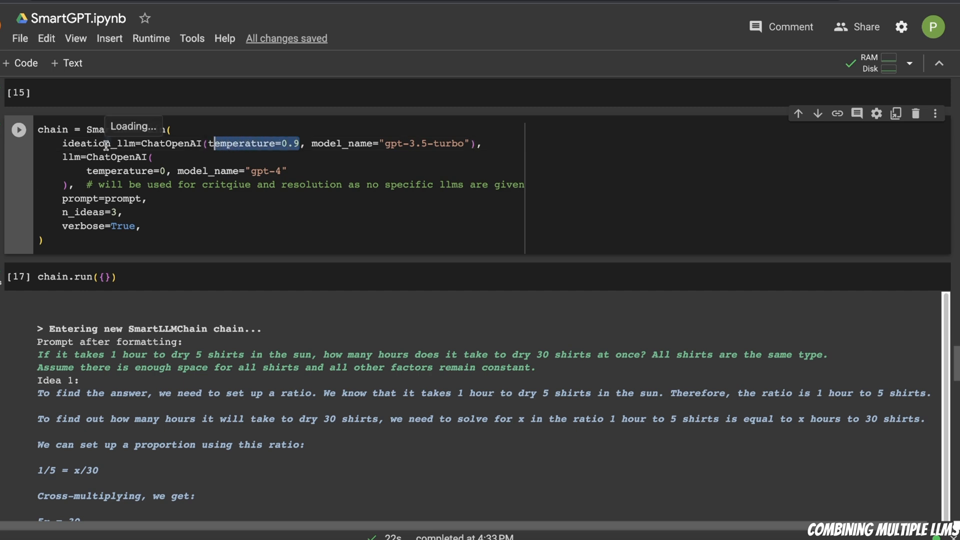
pyautogui.moveTo(87, 144)
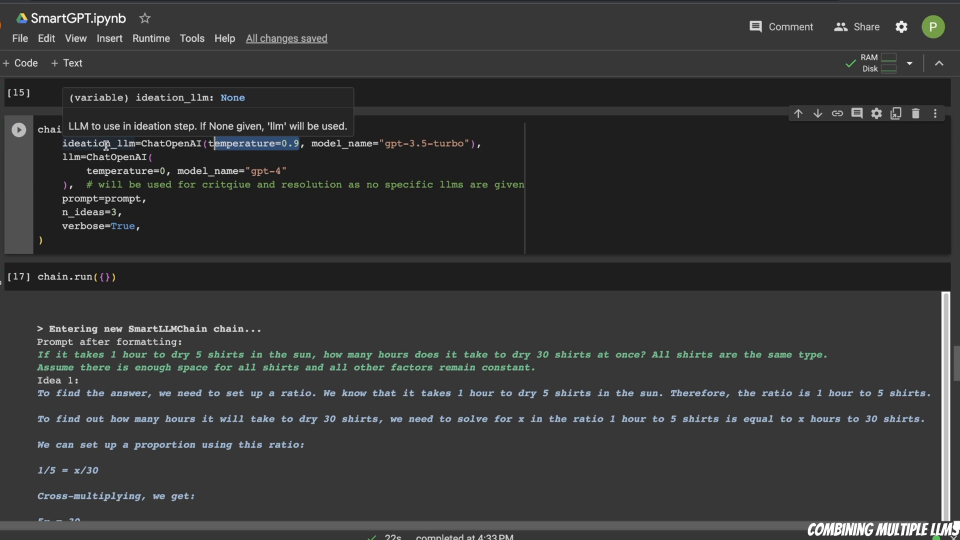
pyautogui.moveTo(248, 169)
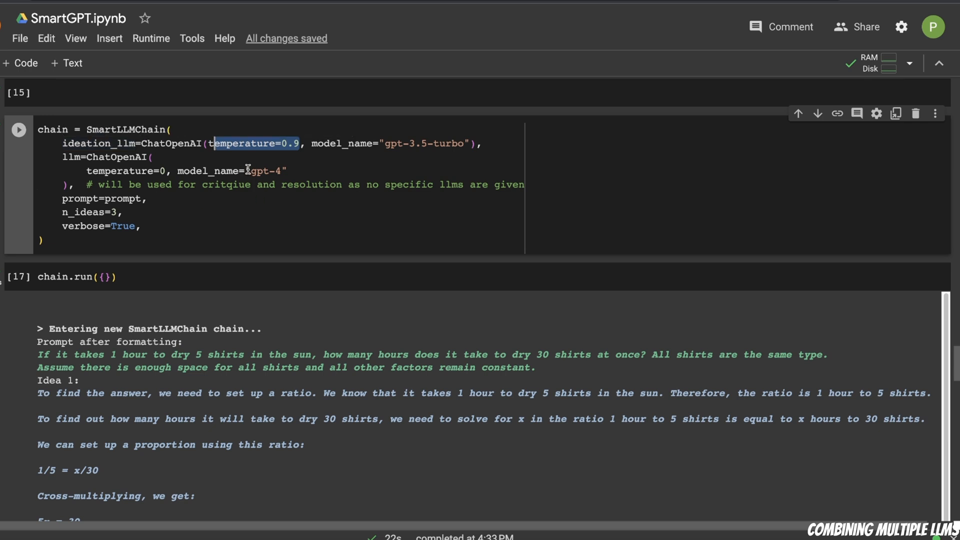
pyautogui.moveTo(151, 172)
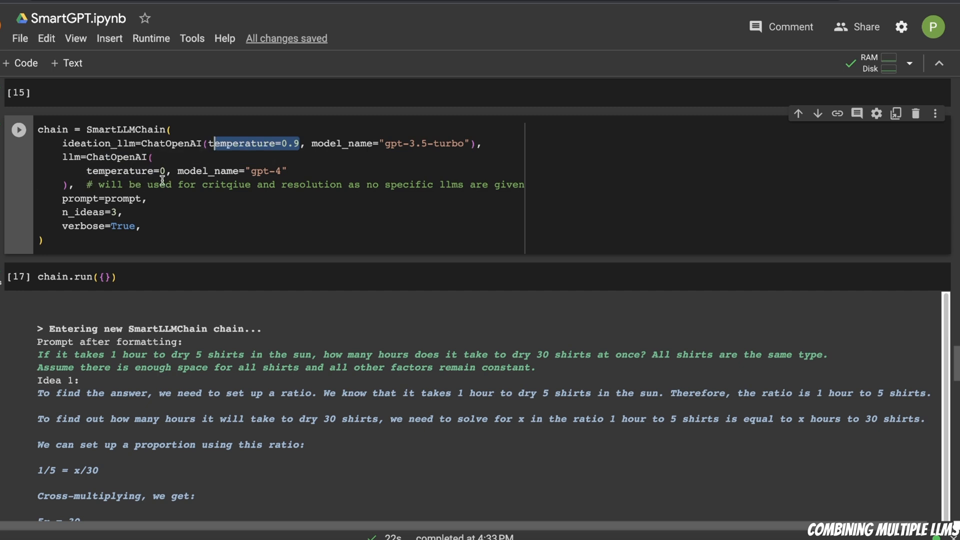
pyautogui.moveTo(166, 208)
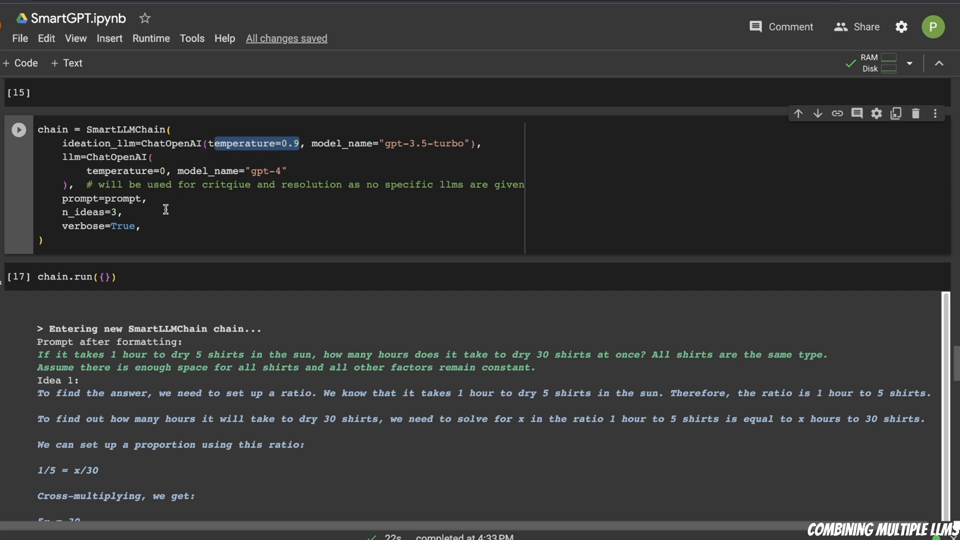
pyautogui.moveTo(139, 204)
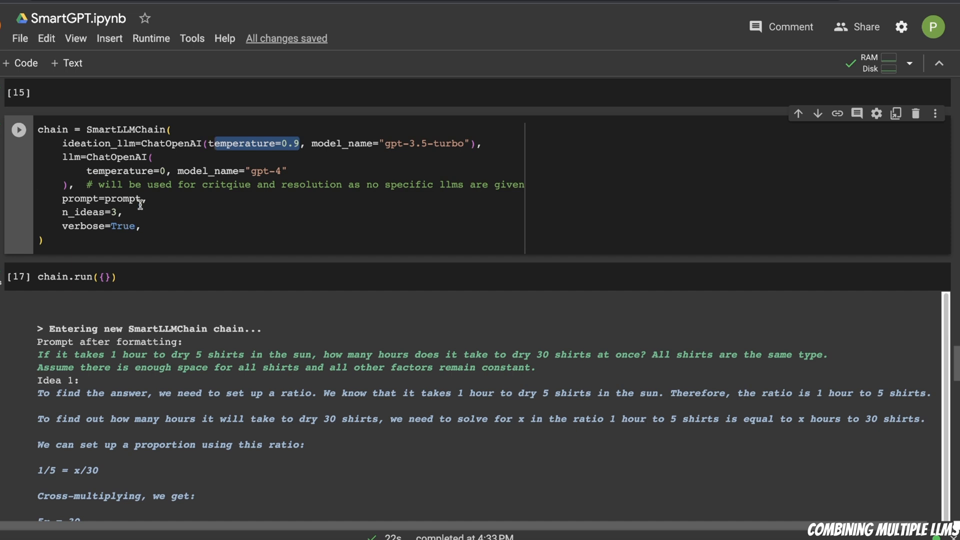
pyautogui.scroll(-3)
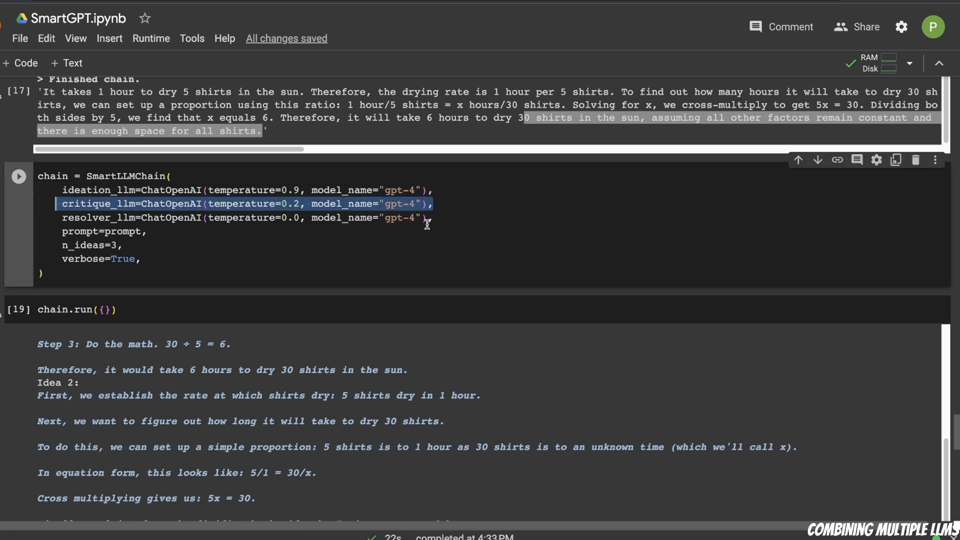
pyautogui.click(285, 190)
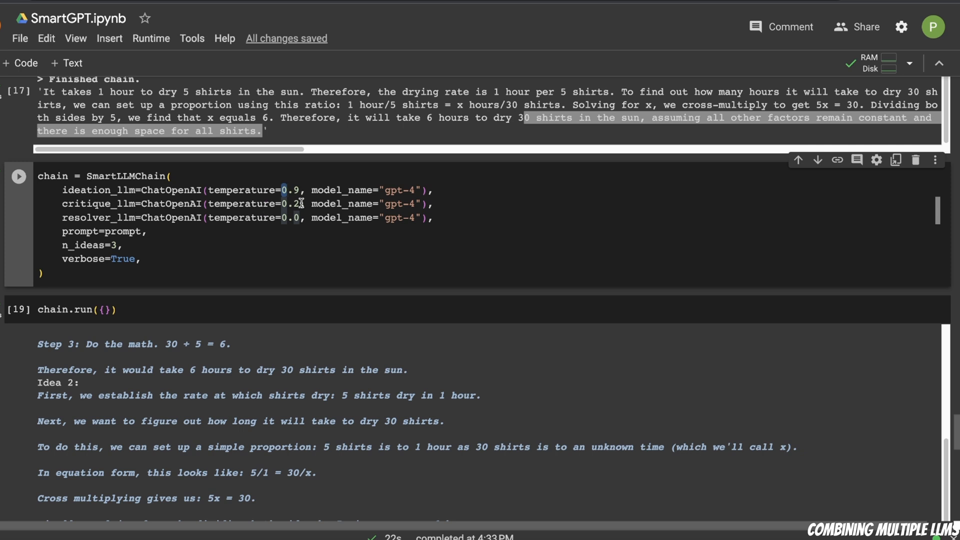
pyautogui.doubleClick(341, 218)
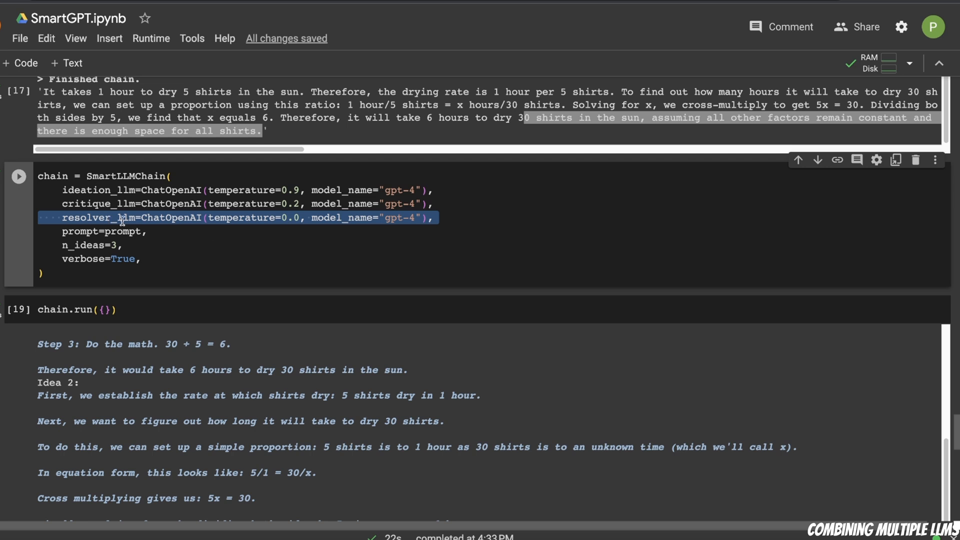
pyautogui.click(285, 218)
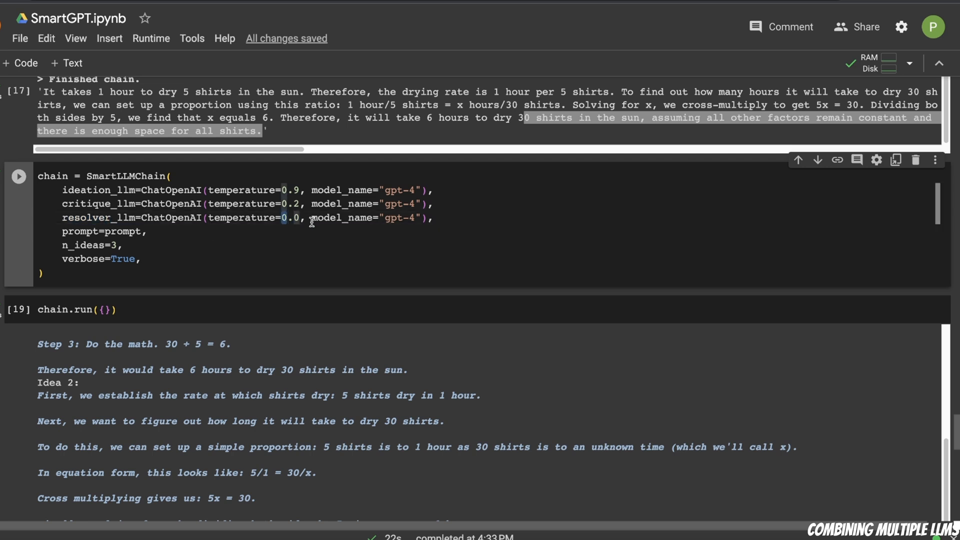
pyautogui.moveTo(58, 230)
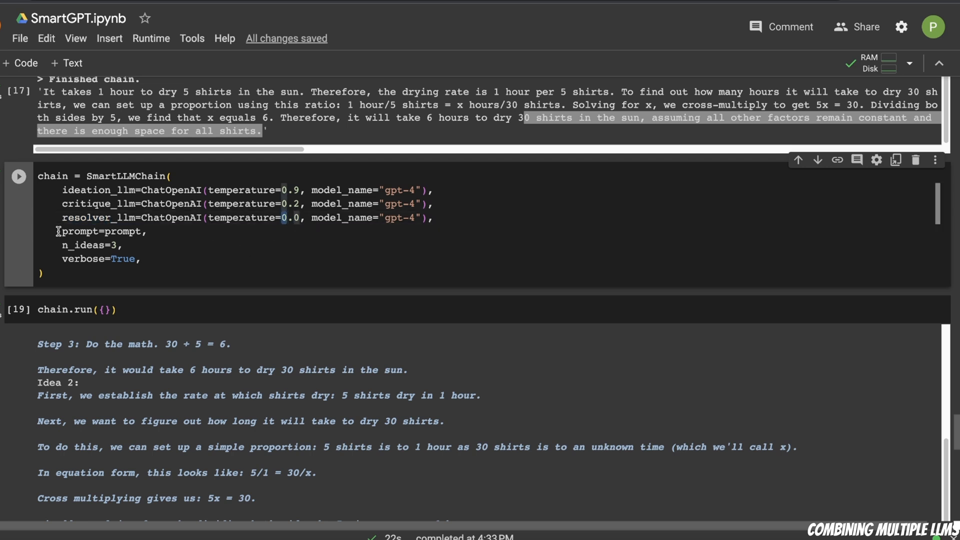
pyautogui.moveTo(183, 263)
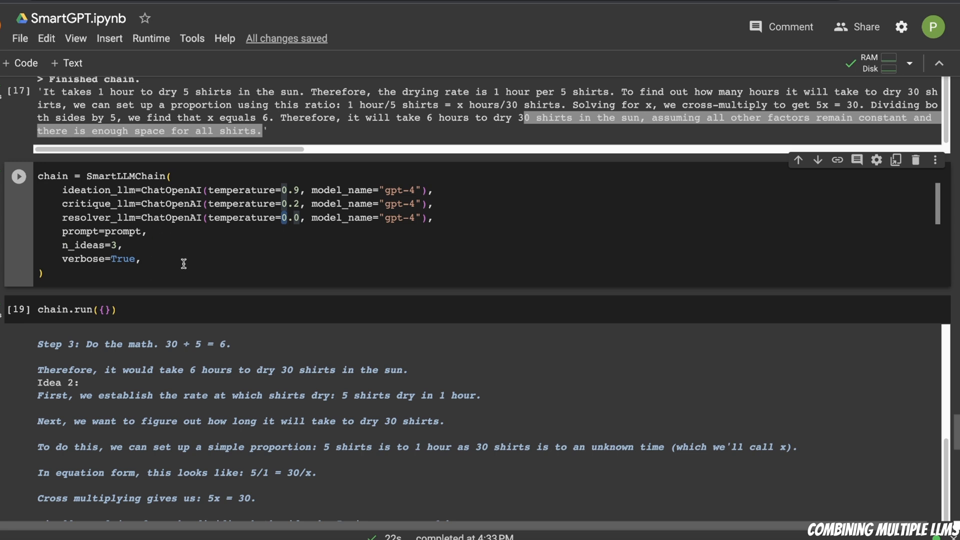
pyautogui.moveTo(158, 234)
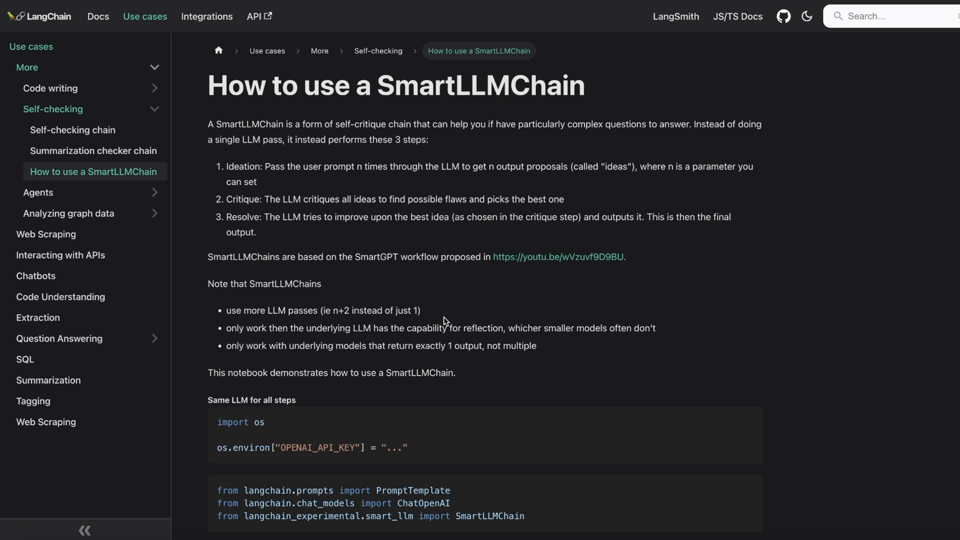
pyautogui.moveTo(344, 313)
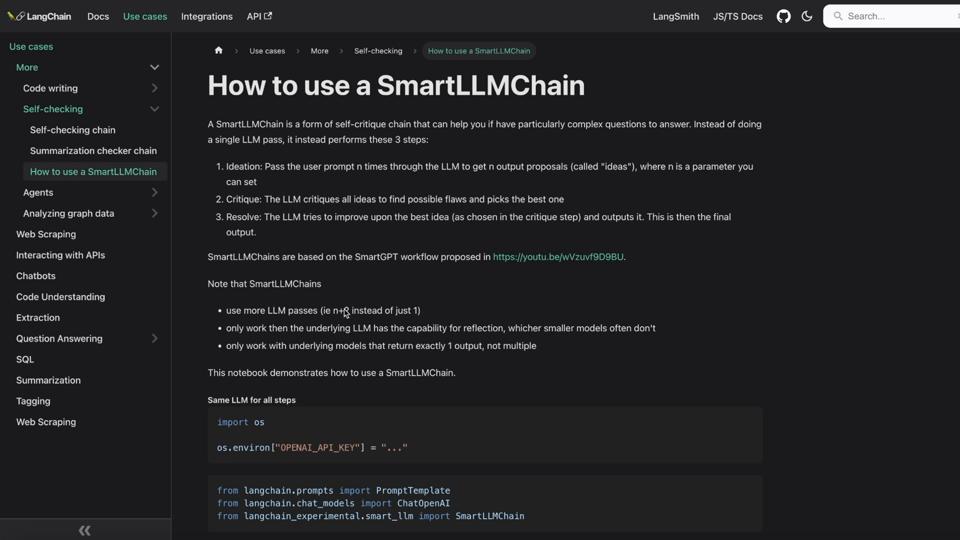